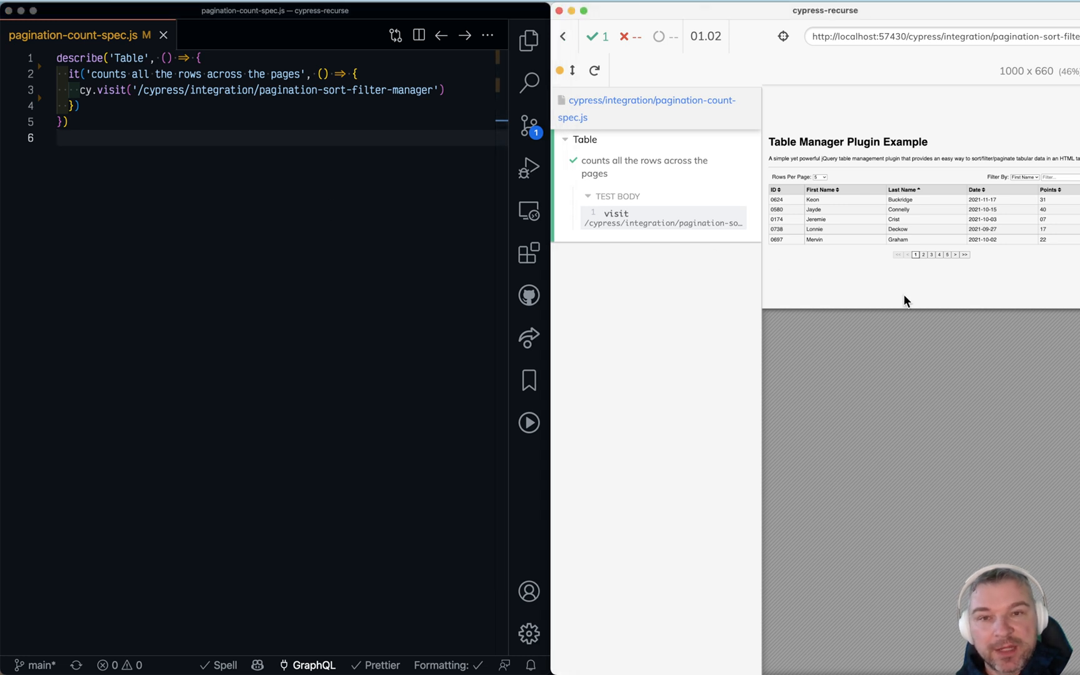
# Step: Browse the table's pages with the pagination buttons, ending on the last page of three rows
pyautogui.click(924, 255)
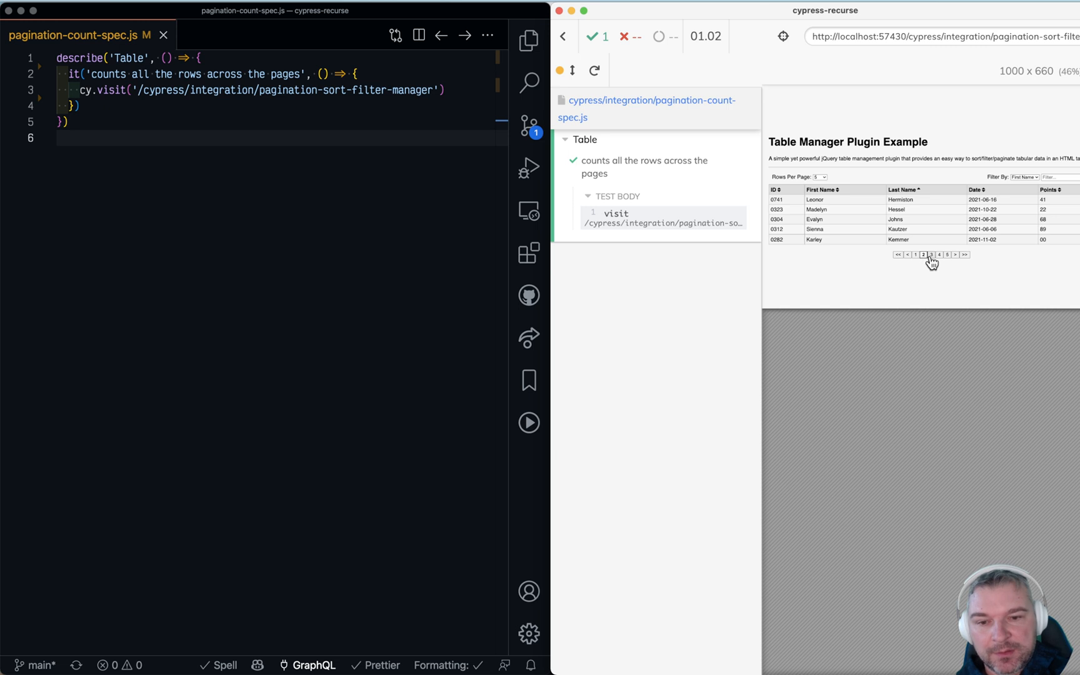
pyautogui.click(916, 255)
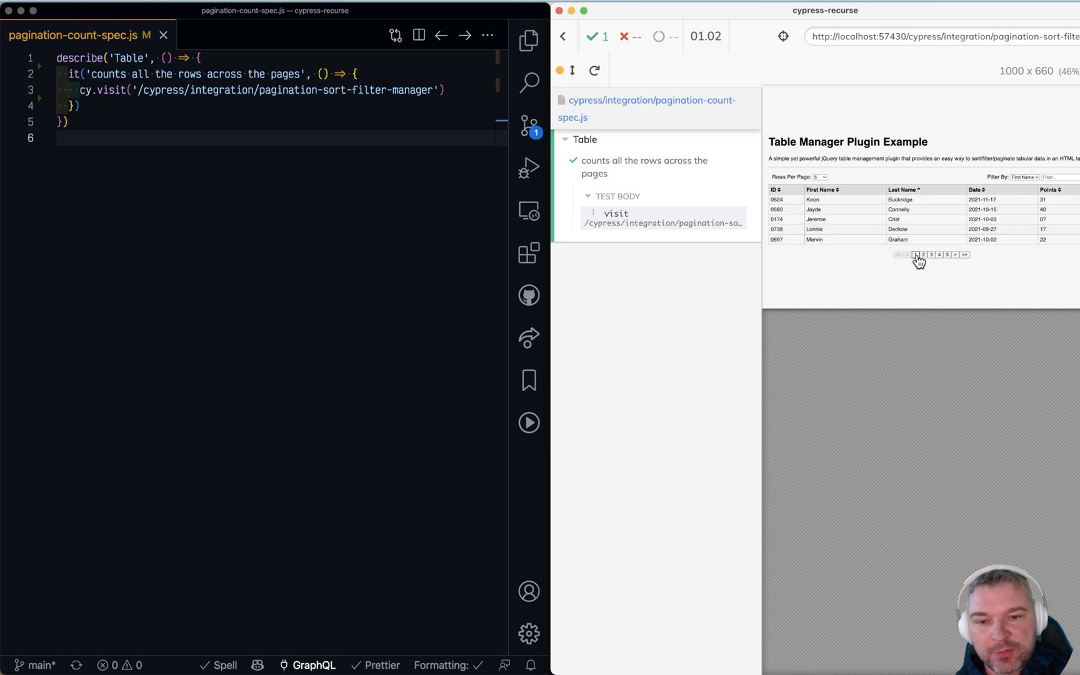
pyautogui.click(947, 255)
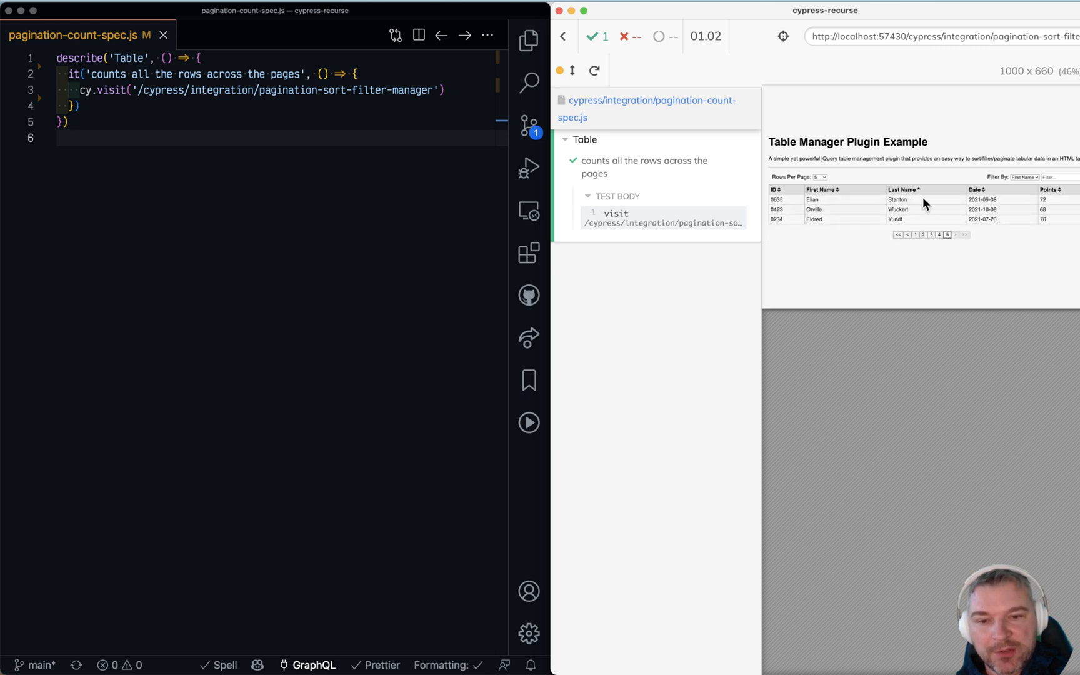
pyautogui.moveTo(960, 242)
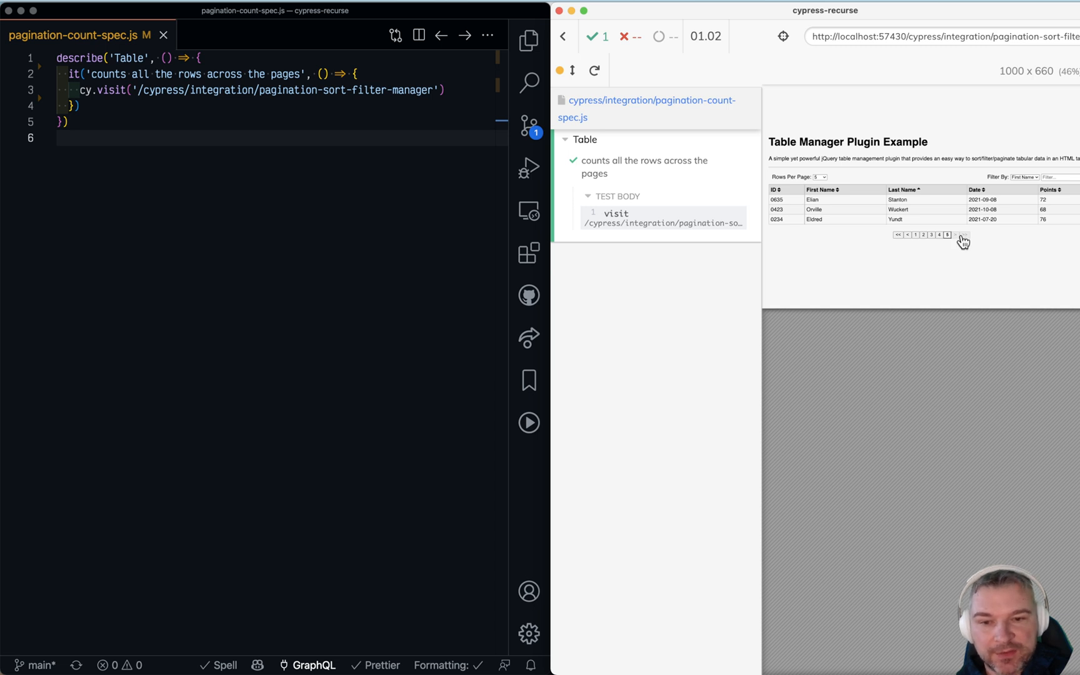
pyautogui.moveTo(918, 244)
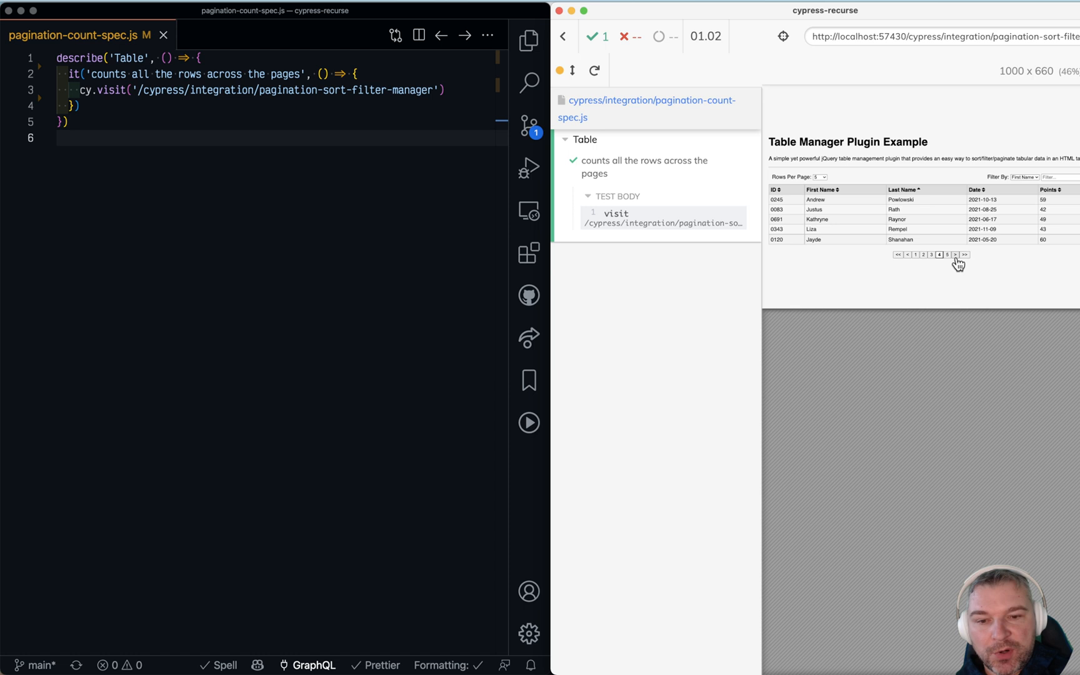
pyautogui.click(956, 255)
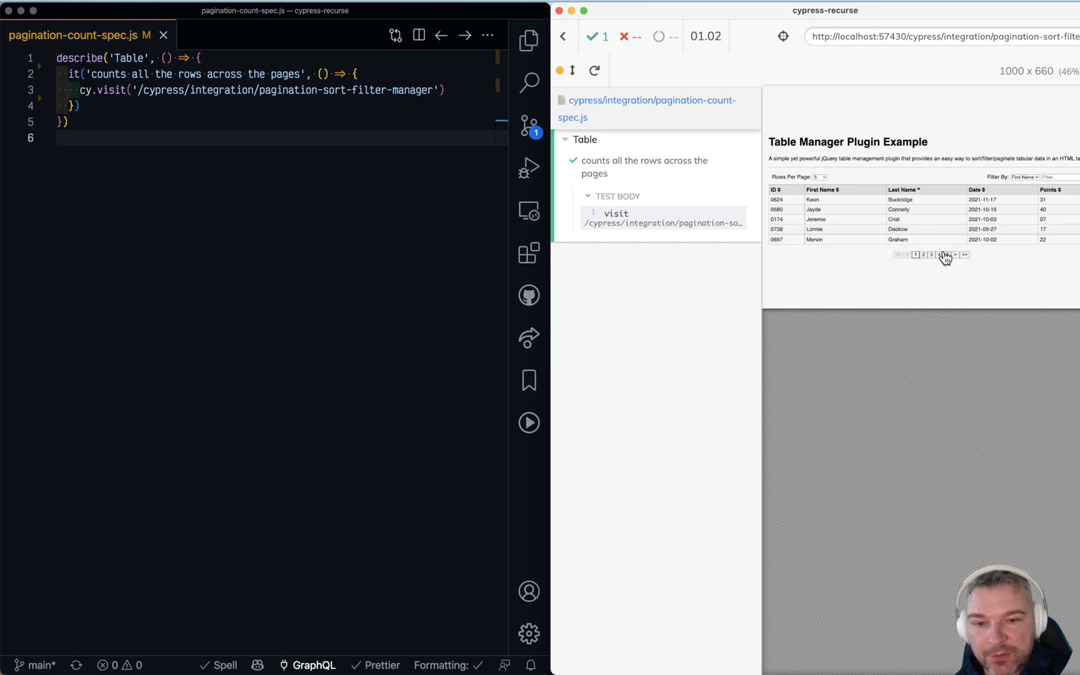
pyautogui.click(947, 254)
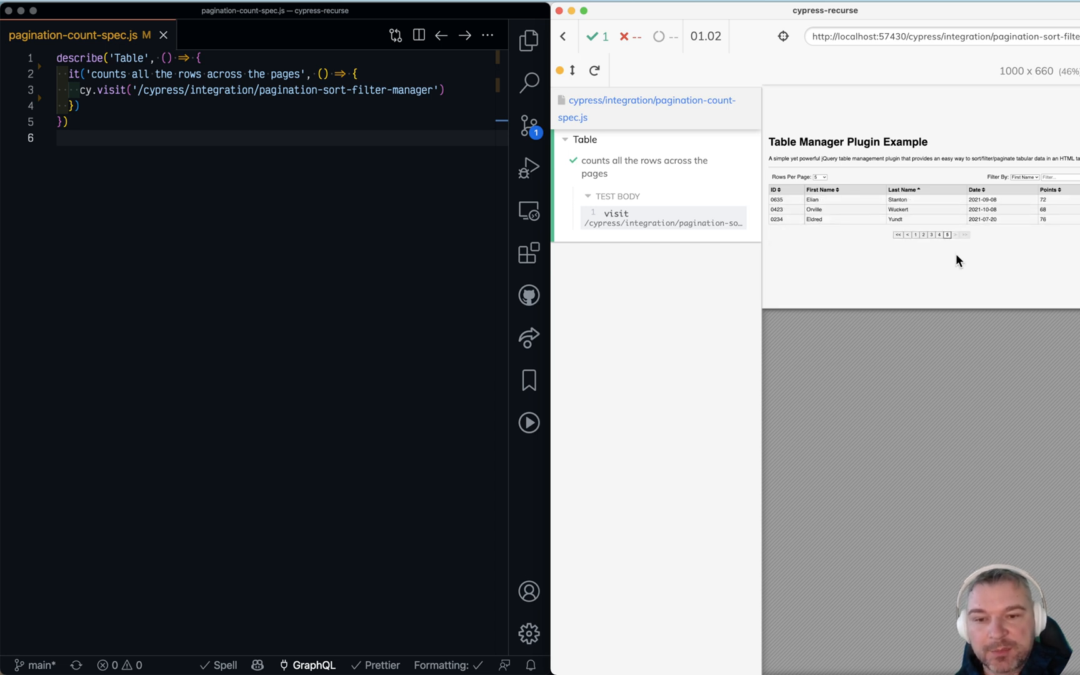
pyautogui.moveTo(922, 288)
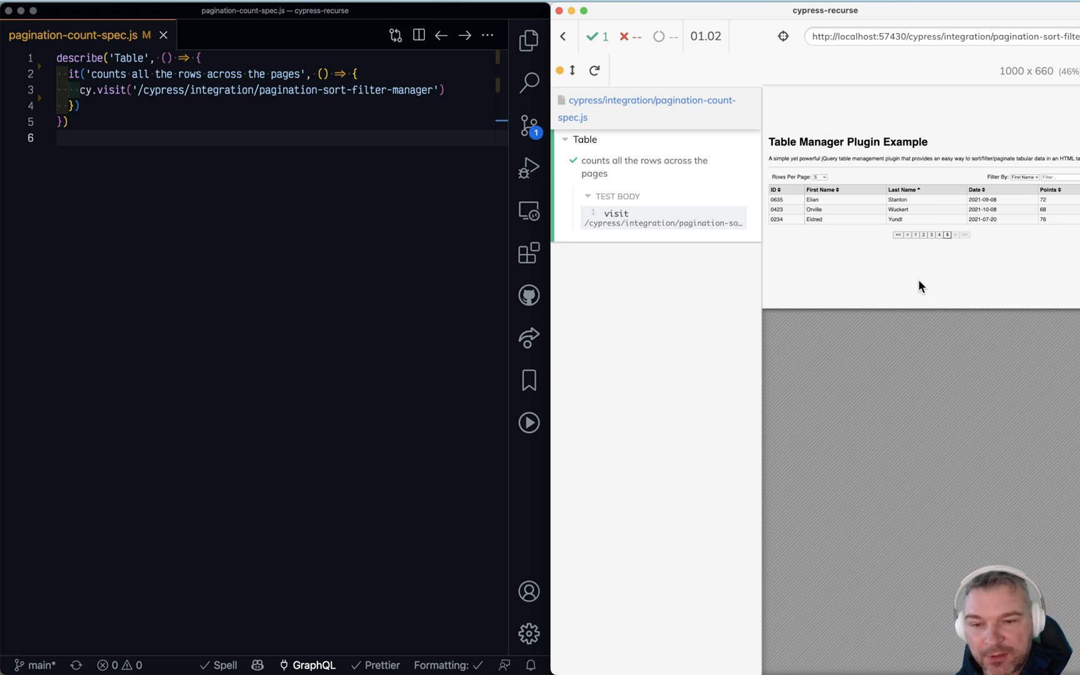
pyautogui.moveTo(370, 131)
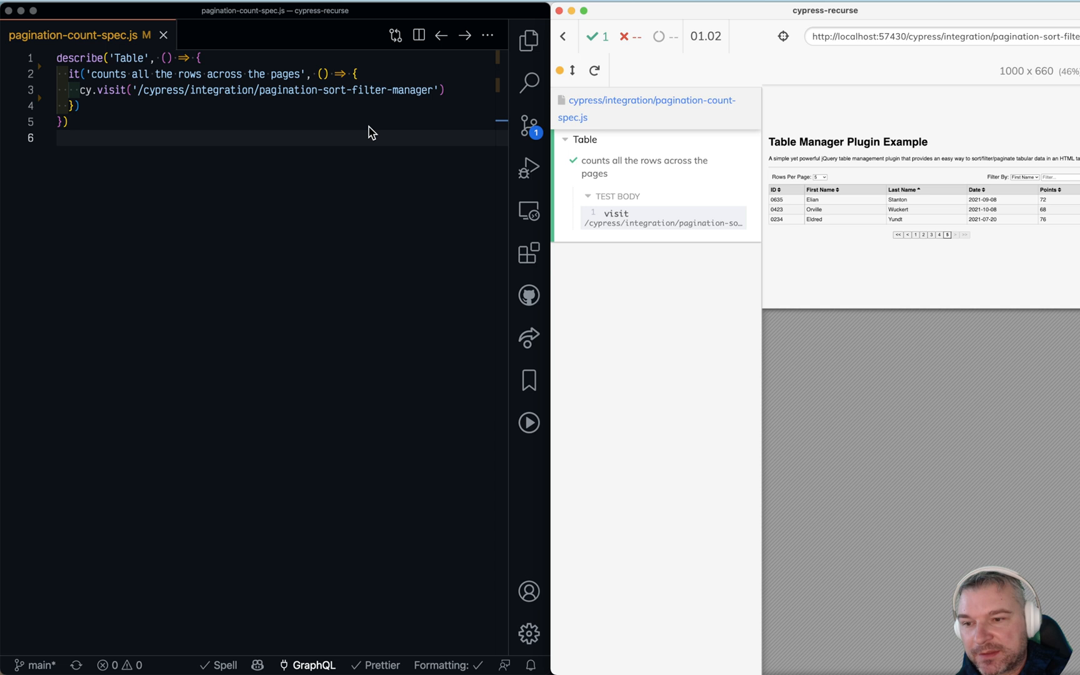
# Step: After cy.visit, get the [value=next] button and invoke its 'disabled' attribute
pyautogui.write("cy.get('#pagination-count-table').find('tbody tr').should('have.length',")
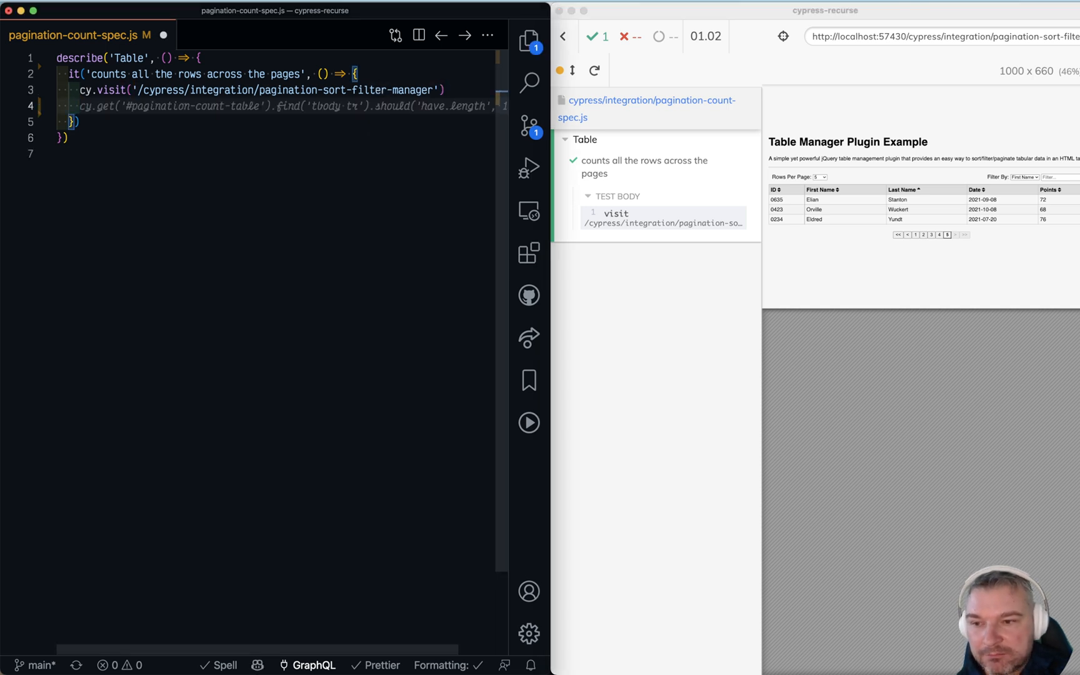
pyautogui.moveTo(785, 257)
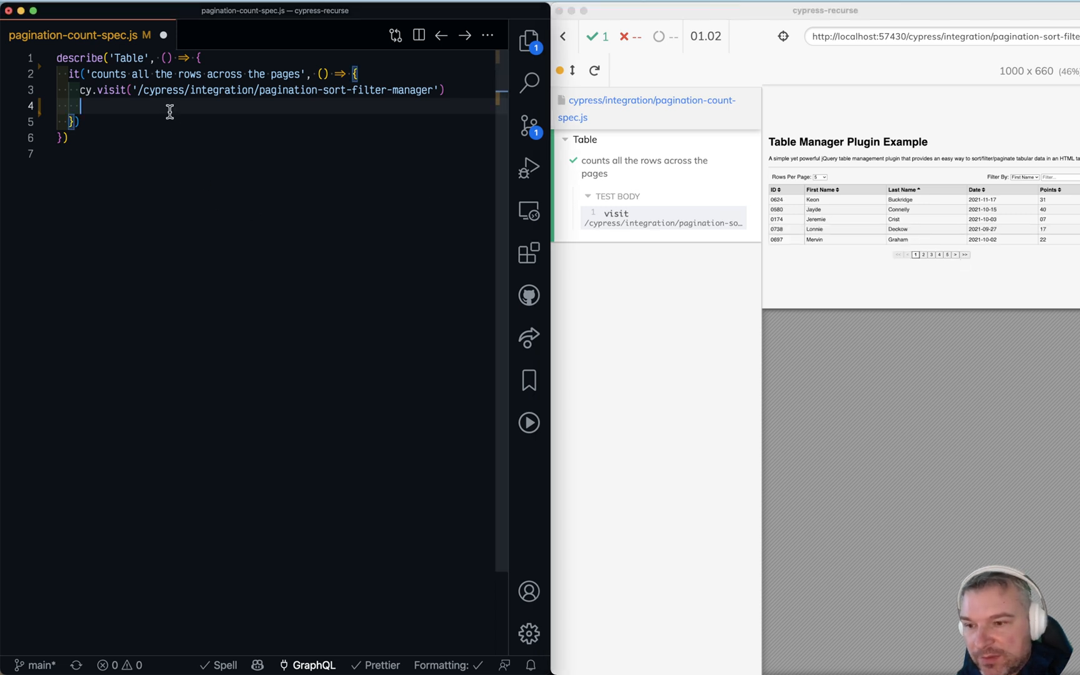
pyautogui.write("cy.get('#pagination-count-table').find('tbody tr').should('have.length',")
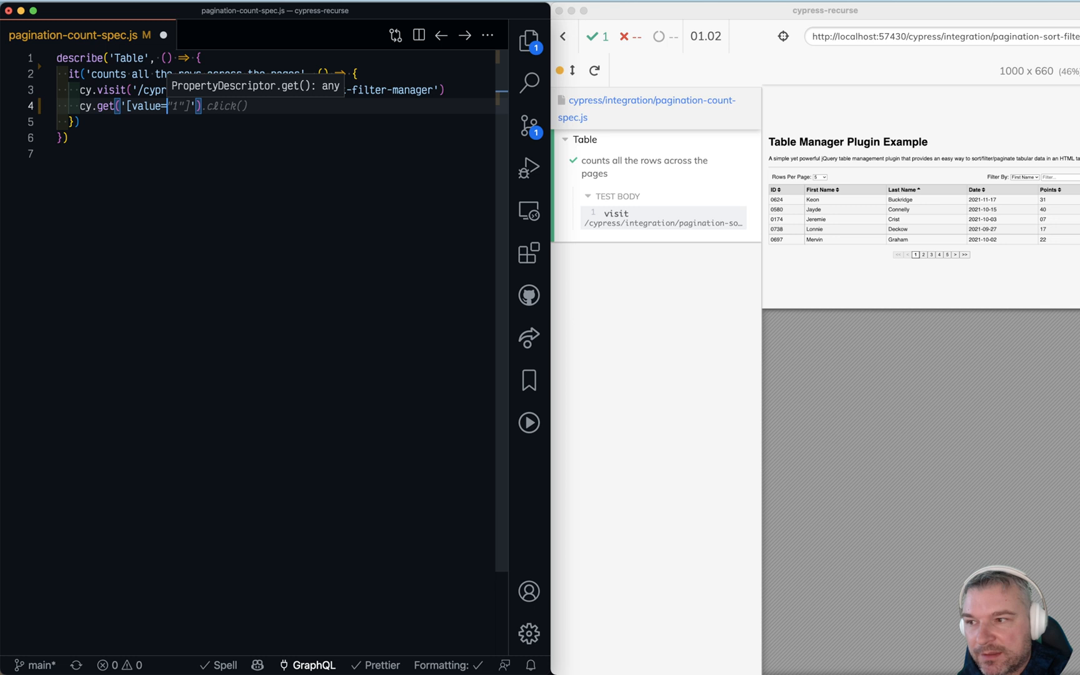
pyautogui.write('next]')
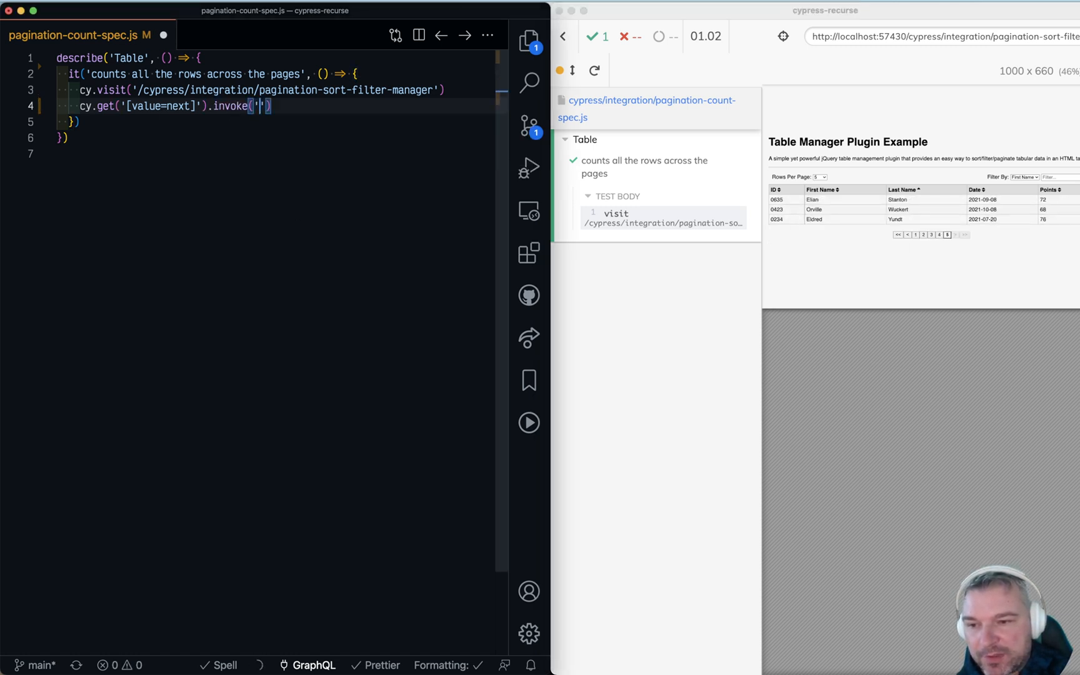
pyautogui.write("attr', 'disabled")
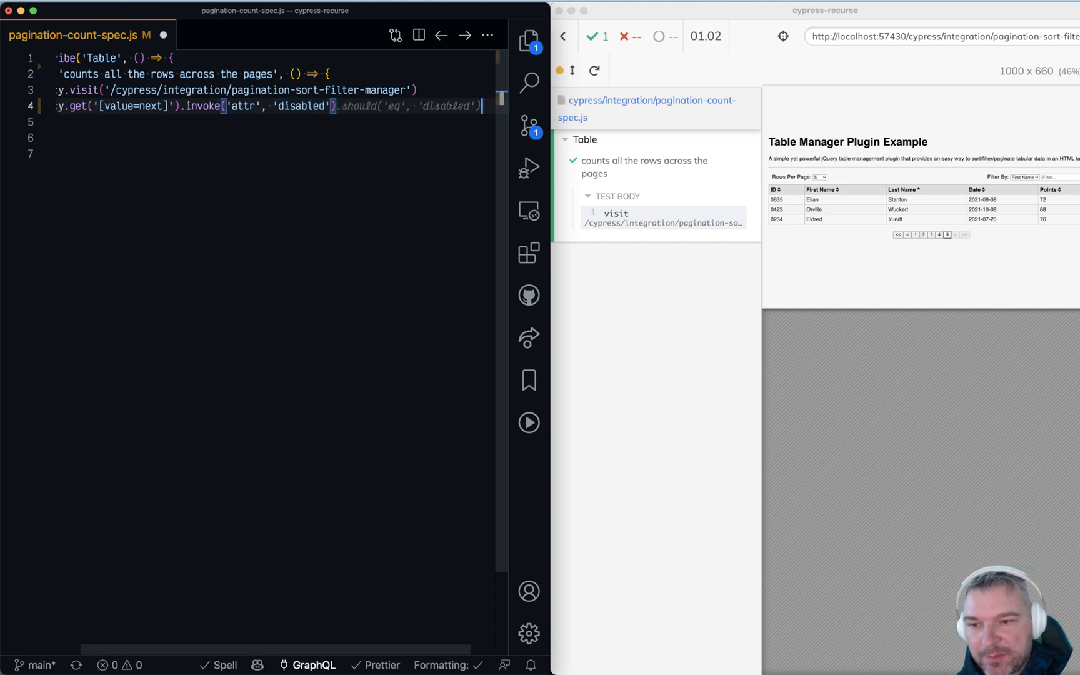
pyautogui.write('then((disabled) => {')
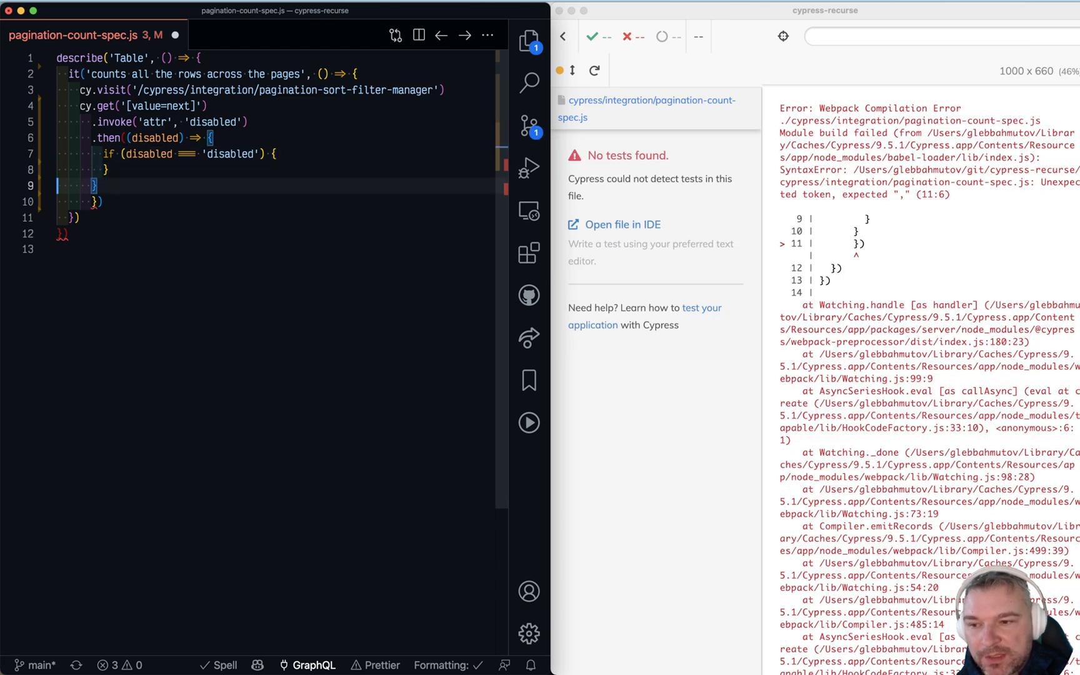
# Step: Add a then callback that logs 'done' when disabled, with an empty else branch
pyautogui.write("cy.get('[value=next]').click()")
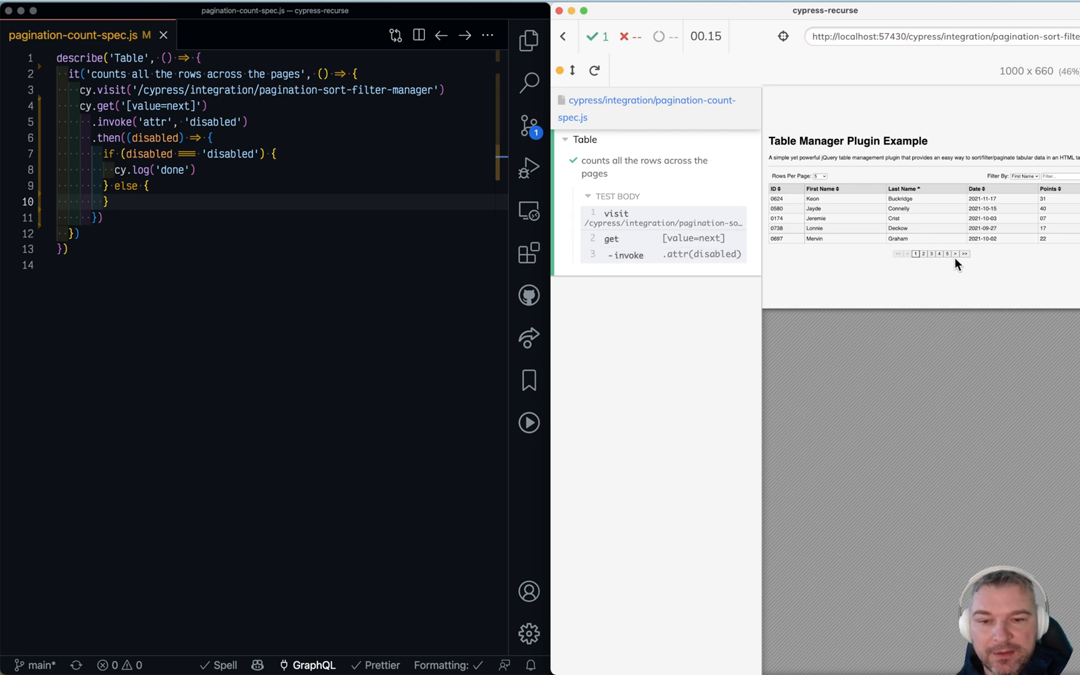
pyautogui.moveTo(209, 195)
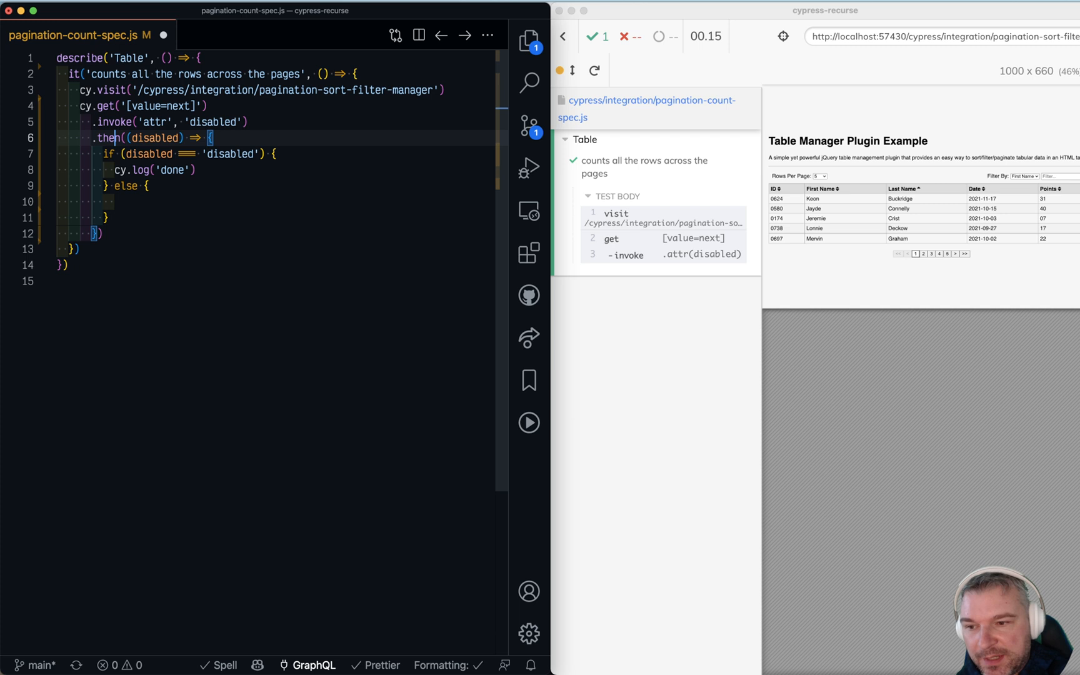
# Step: In the else branch, wait 500 ms and click the [value=next] button, then rerun
pyautogui.write("cy.get('[value=next]').click()")
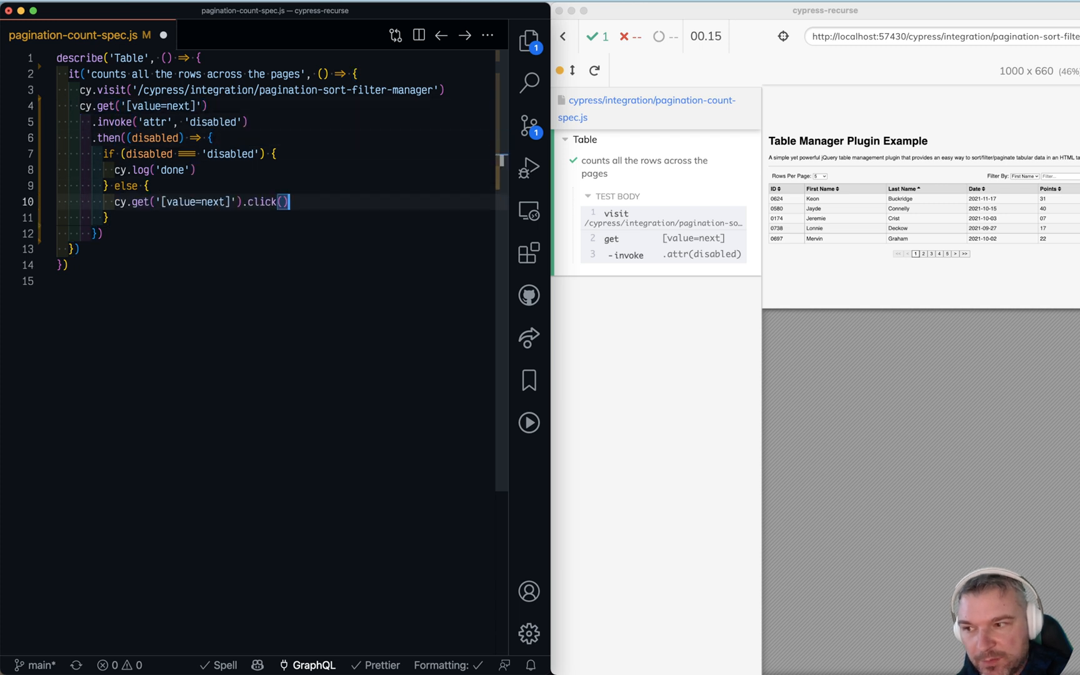
pyautogui.write('cy.wait(500')
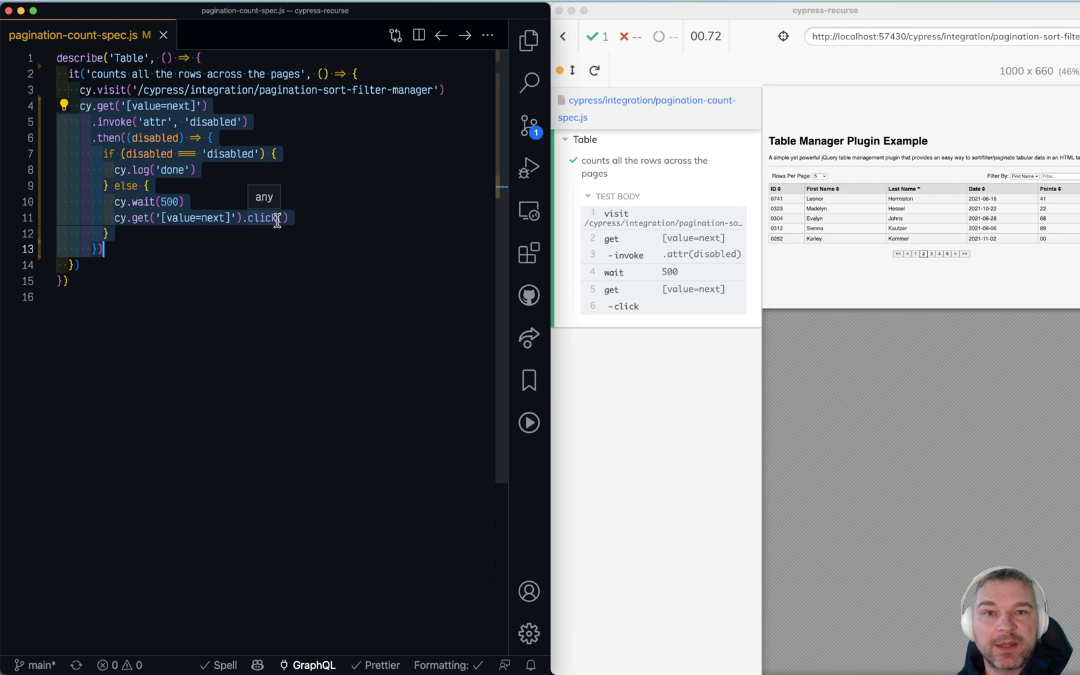
pyautogui.moveTo(298, 215)
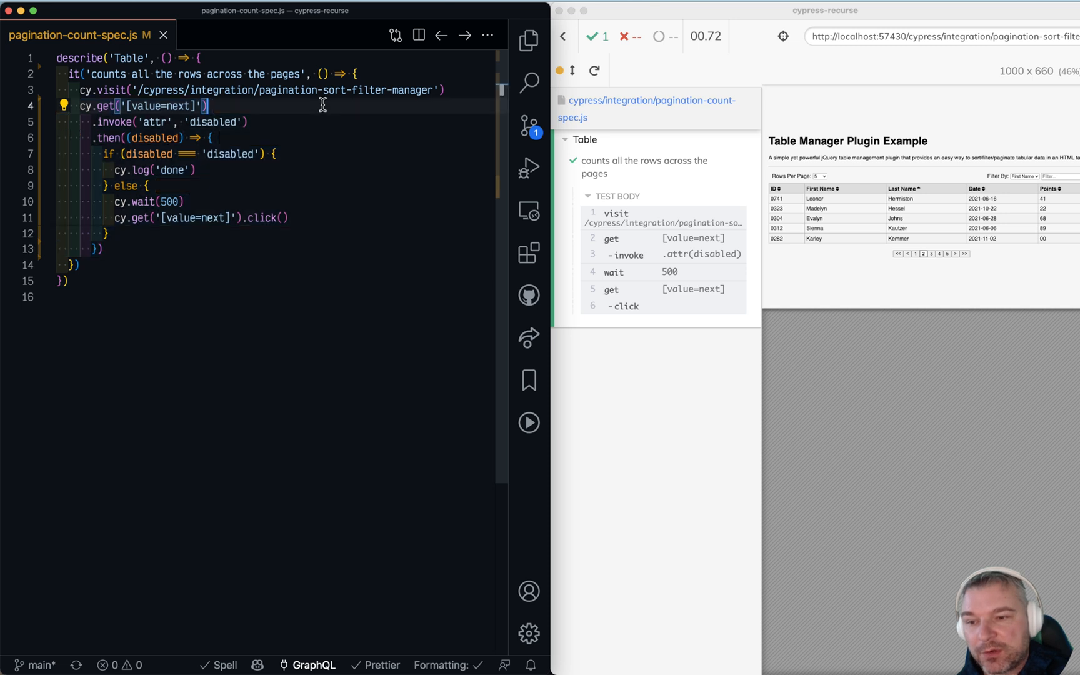
# Step: Wrap the pagination chain in function goToNextPage() and call goToNextPage() once after visiting
pyautogui.write('function')
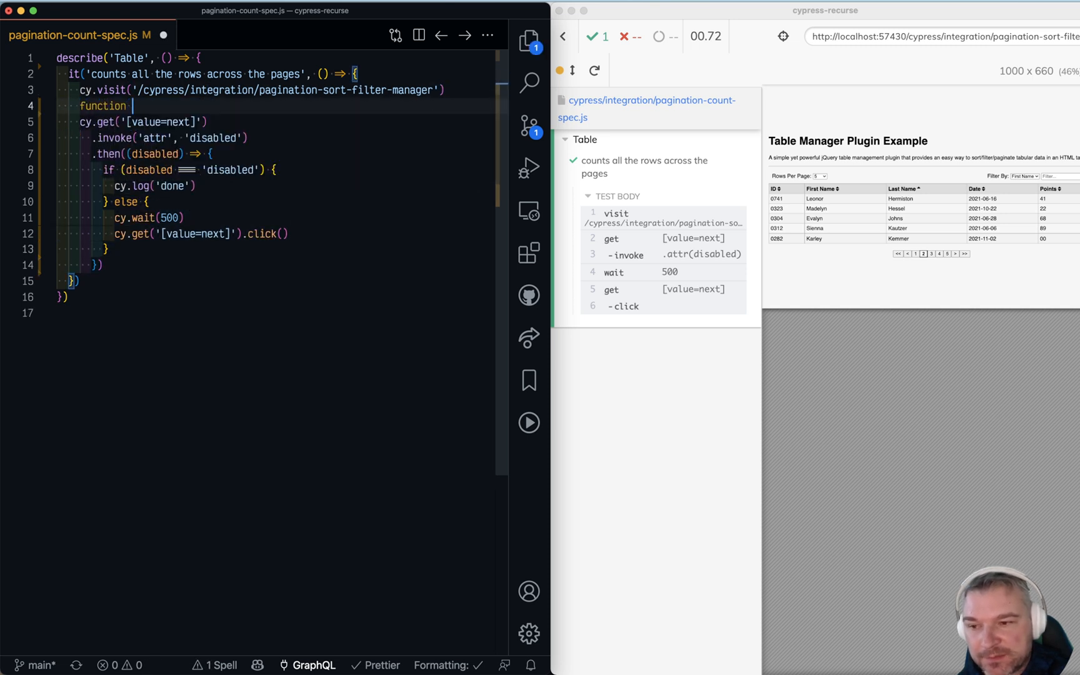
pyautogui.write('goTo')
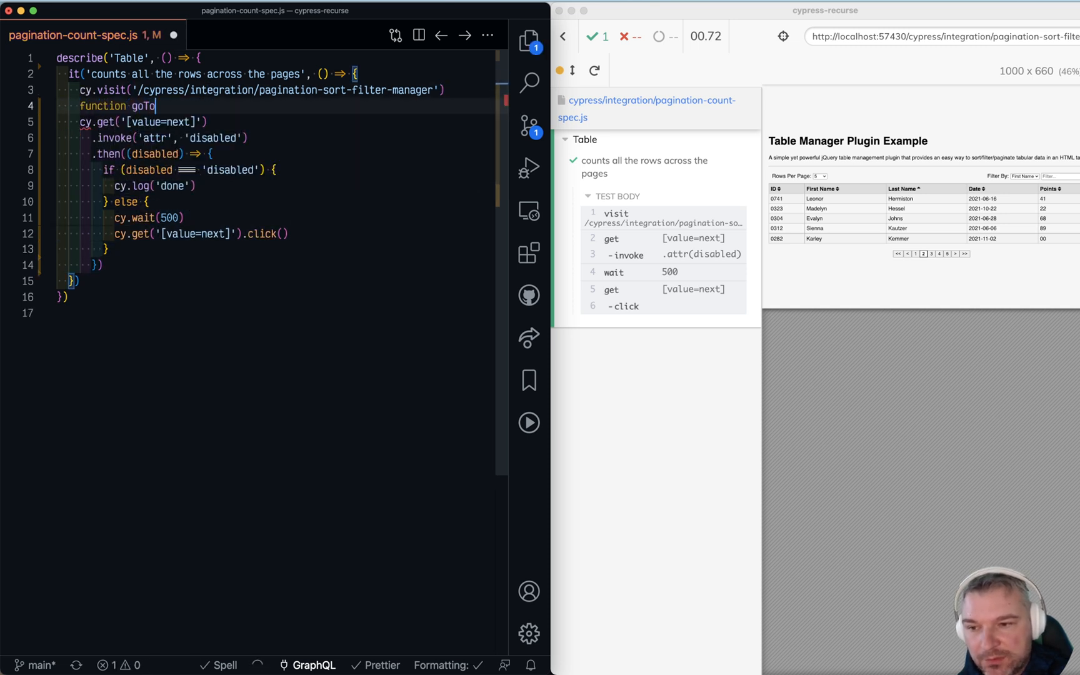
pyautogui.write('NextPage() {')
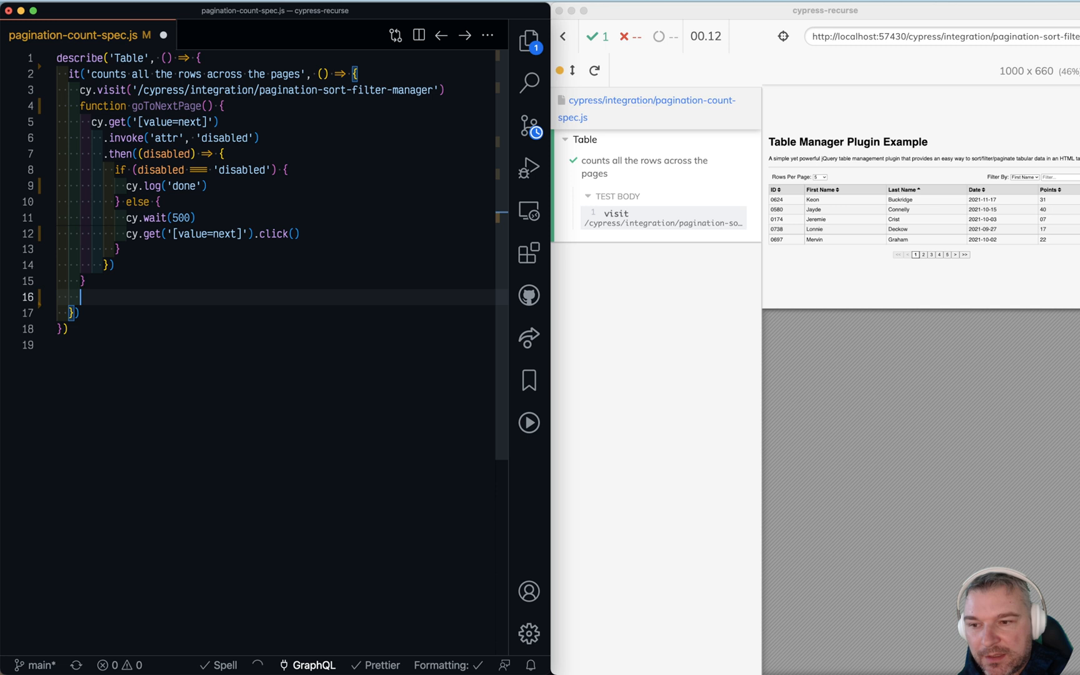
pyautogui.write('goToNextPage()')
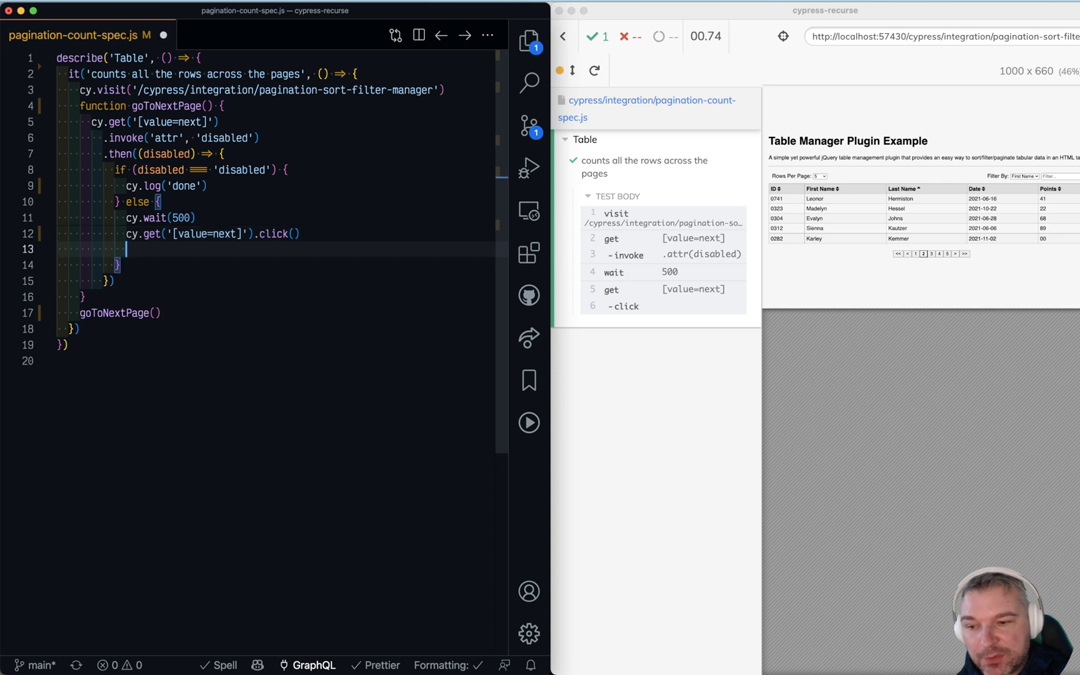
# Step: Replace the standalone goToNextPage() call with .then(goToNextPage) chained after the Next click
pyautogui.write('goToNextPage()')
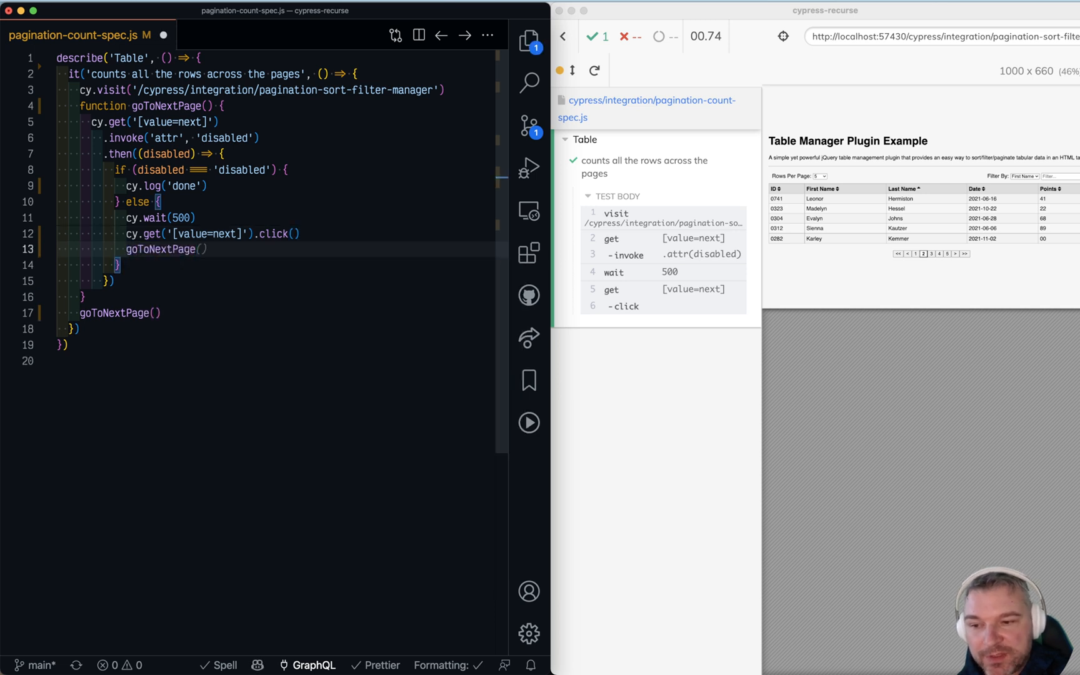
pyautogui.doubleClick(161, 249)
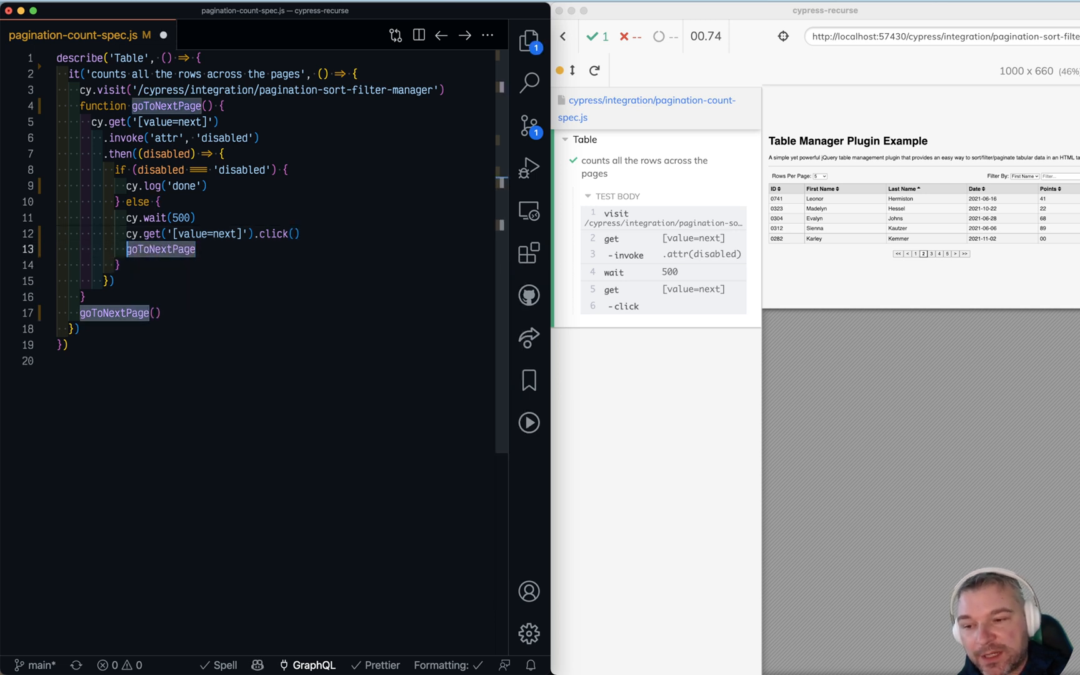
pyautogui.write('.then')
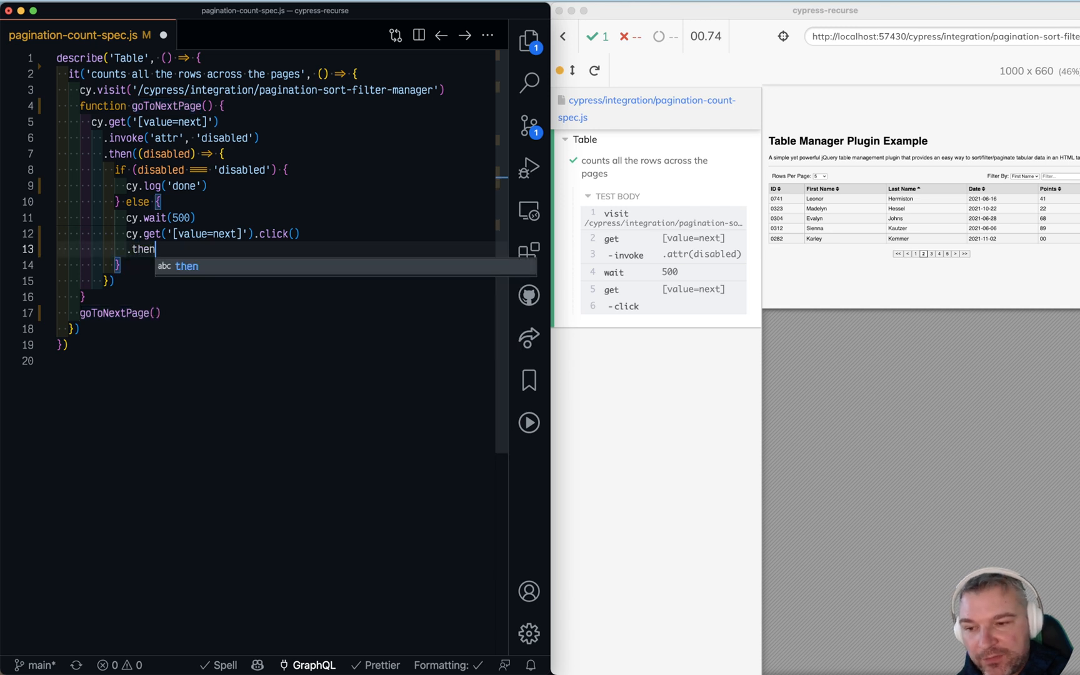
pyautogui.write('(goToNextPage)')
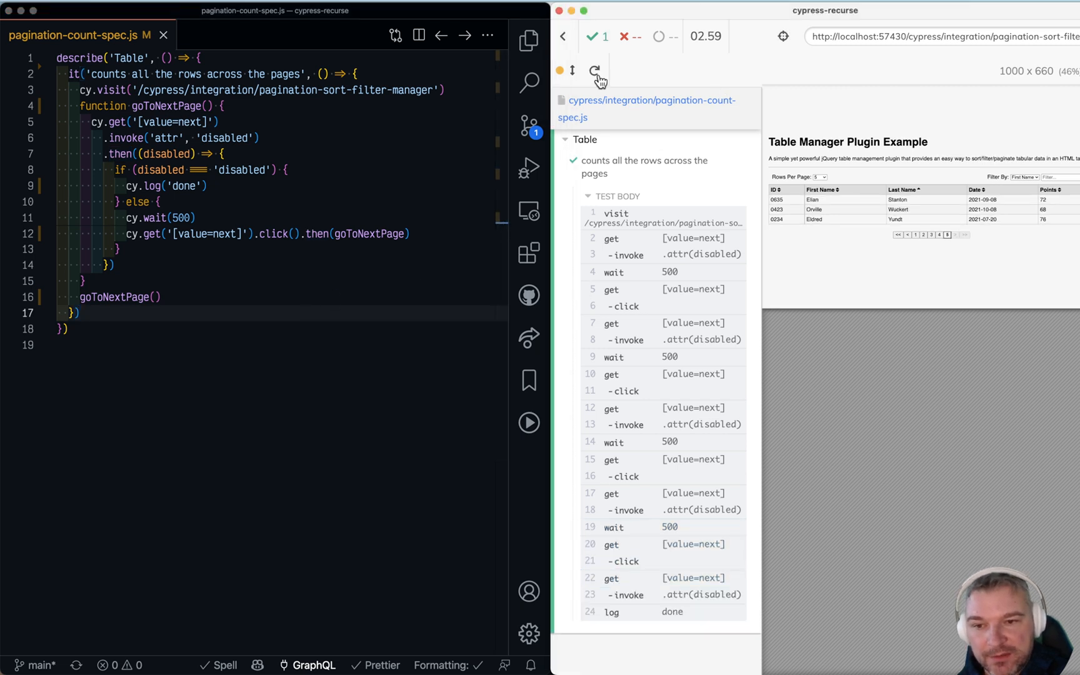
pyautogui.click(593, 70)
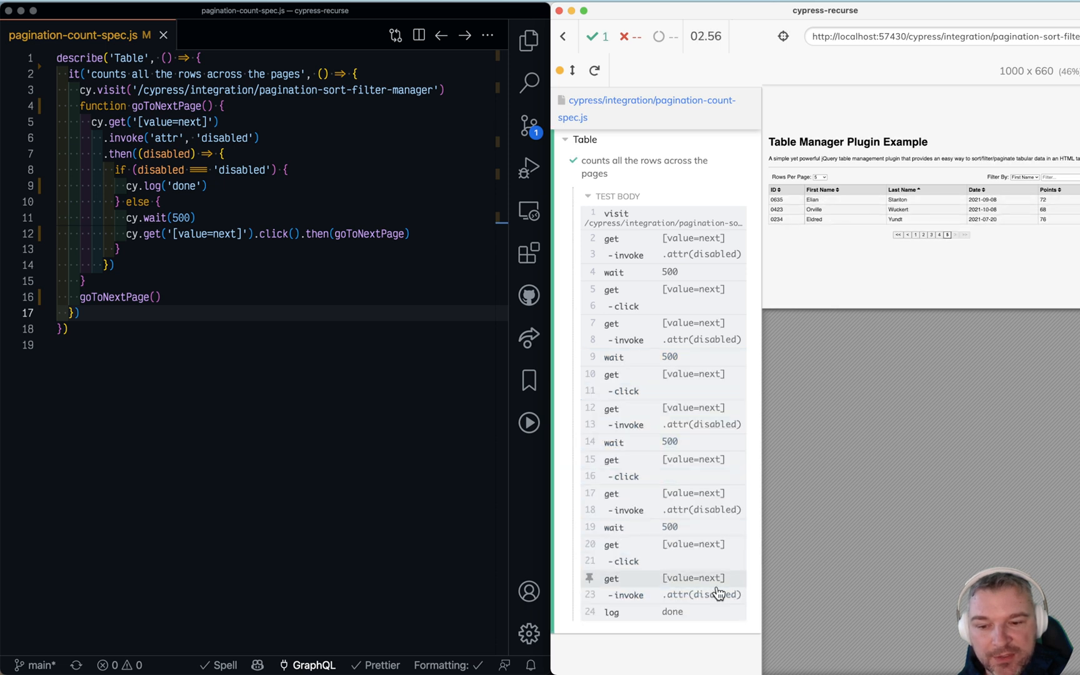
pyautogui.moveTo(863, 578)
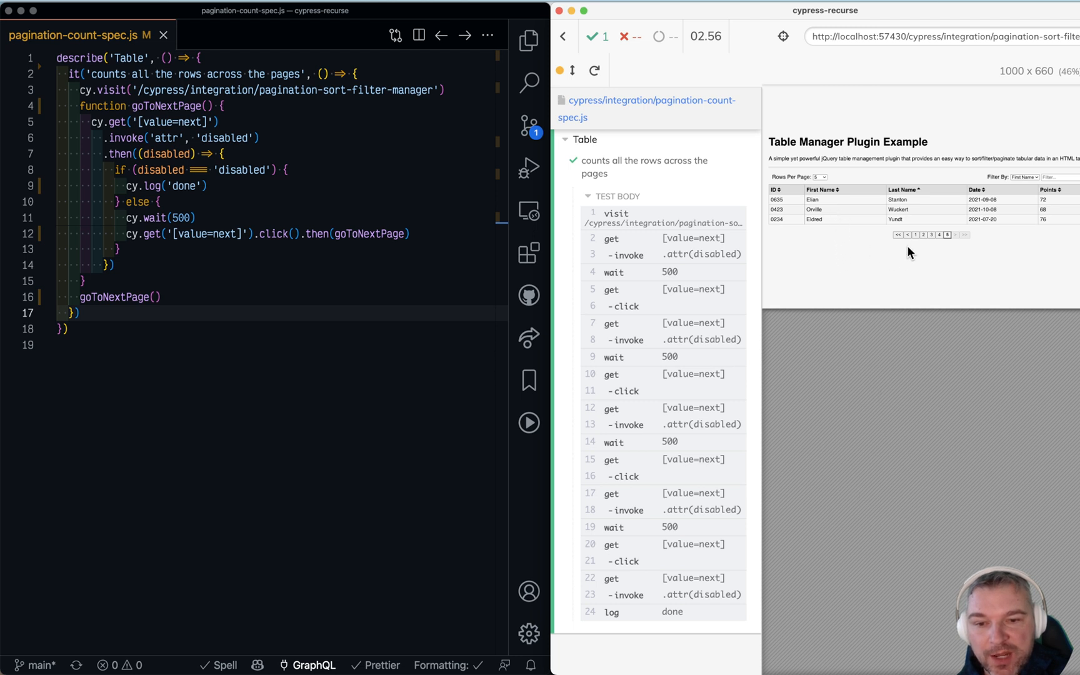
pyautogui.moveTo(876, 230)
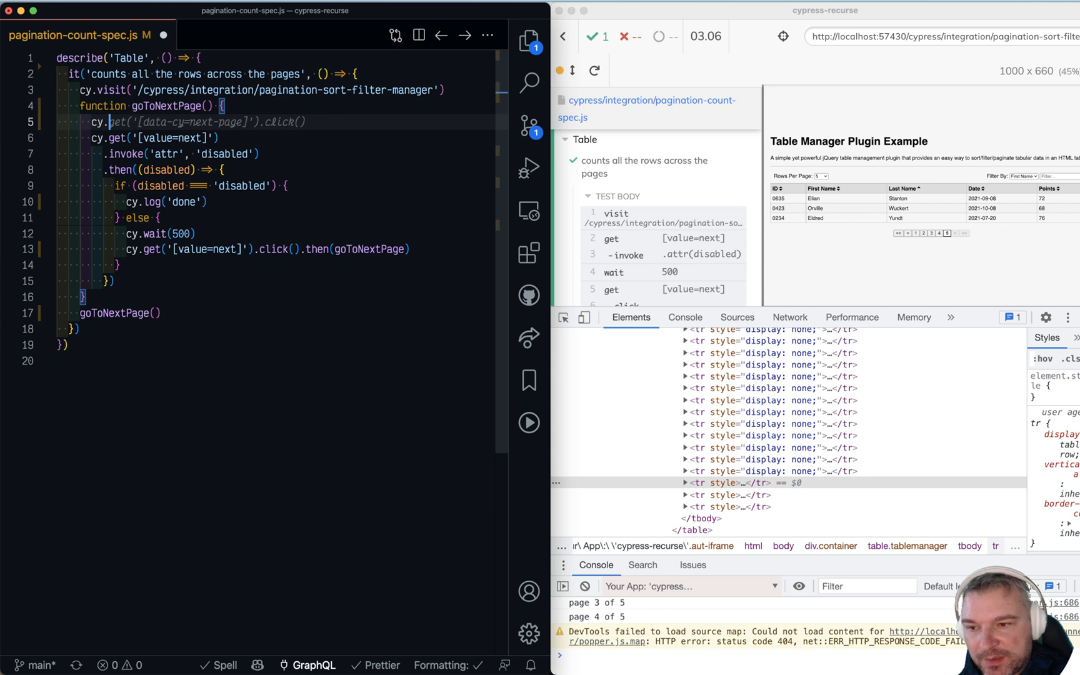
# Step: Get visible tbody rows, assert more than zero, and pass their length to then(n)
pyautogui.write("tbody')")
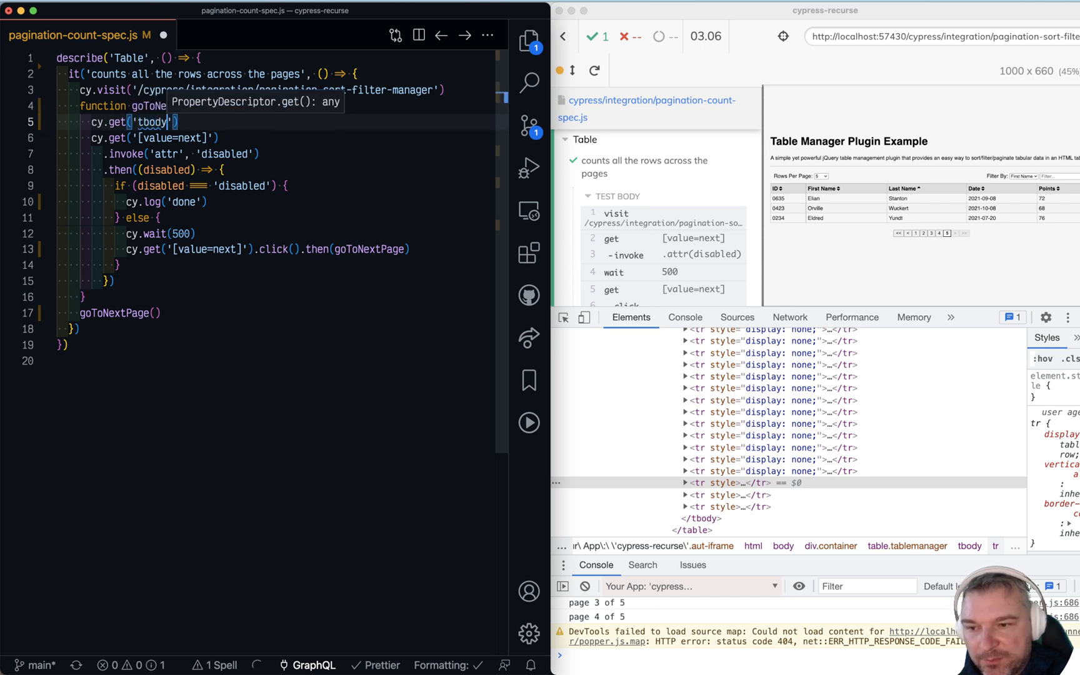
pyautogui.write("tr').first().click()")
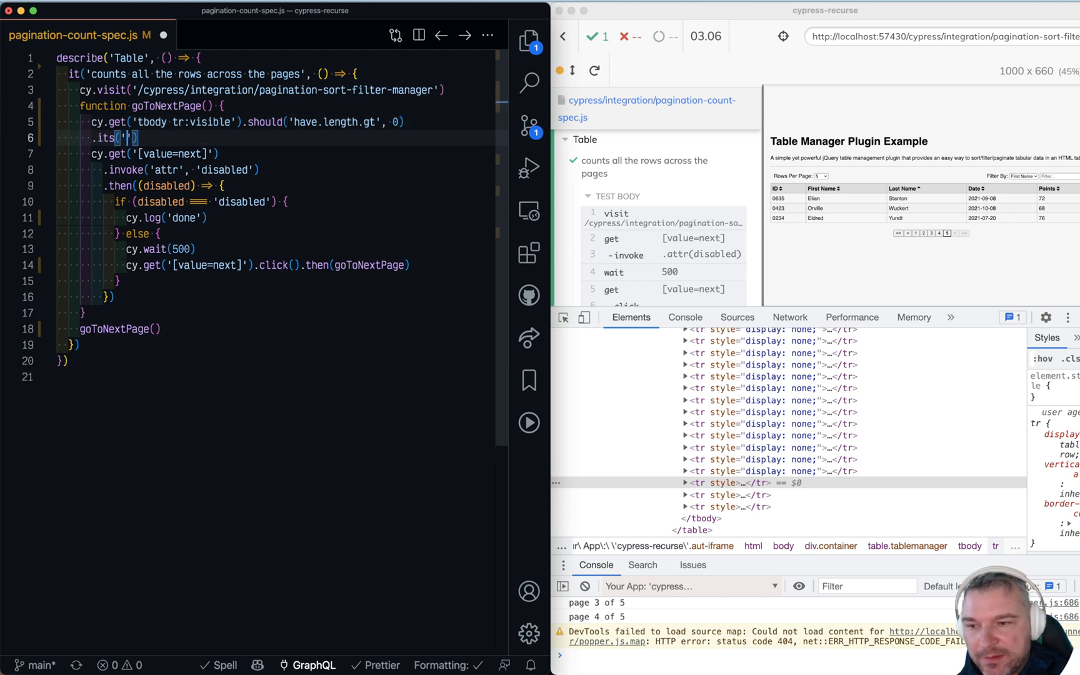
pyautogui.write('length')
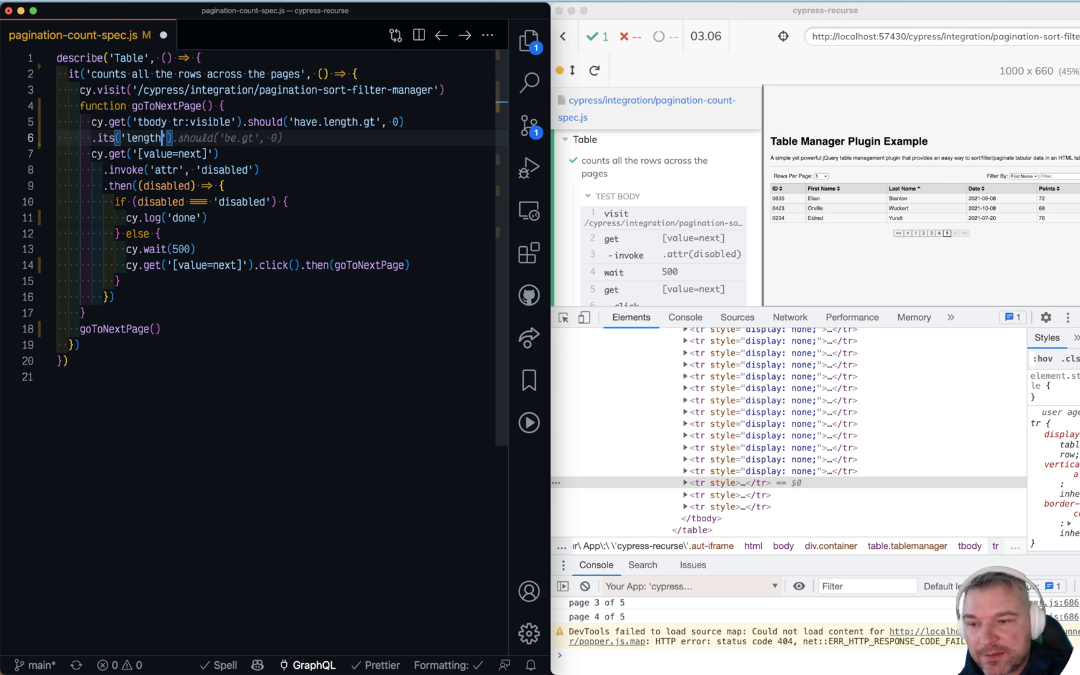
pyautogui.write('.then(n => {')
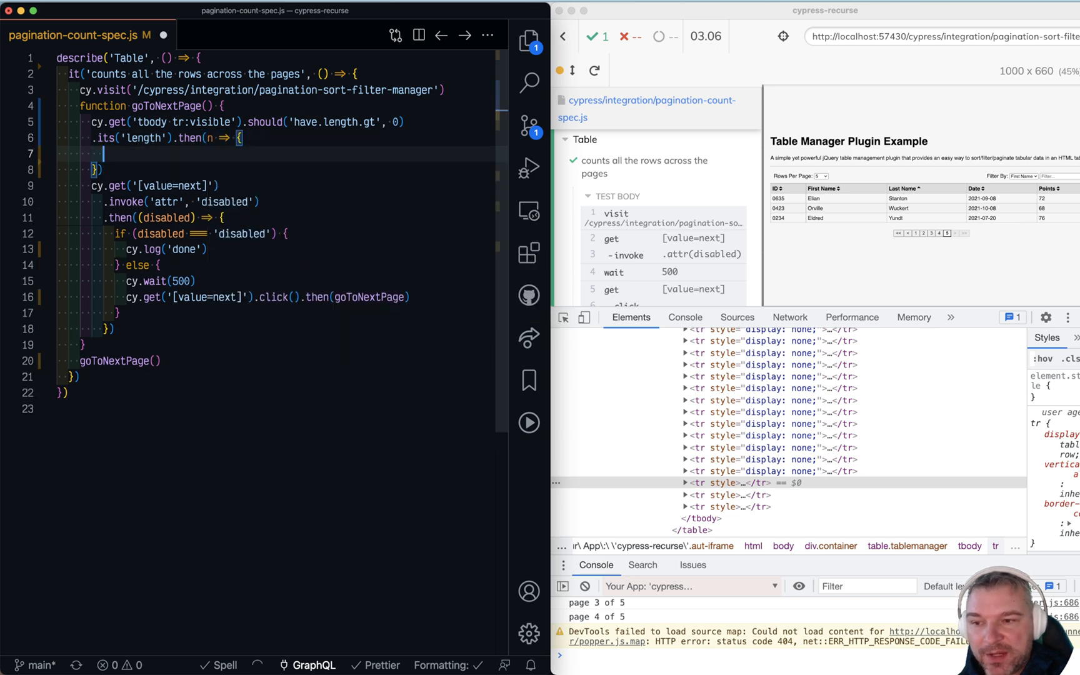
# Step: Declare let count = 0, add n to count, and log `done: ${count} rows`
pyautogui.write('let count = 0')
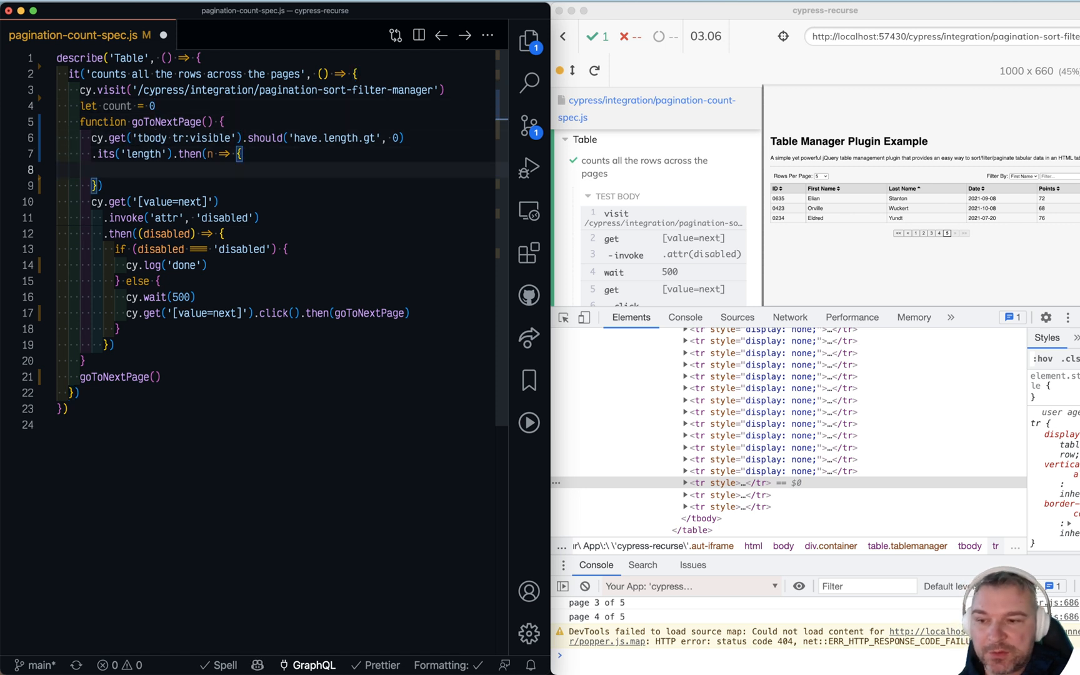
pyautogui.write('count += n')
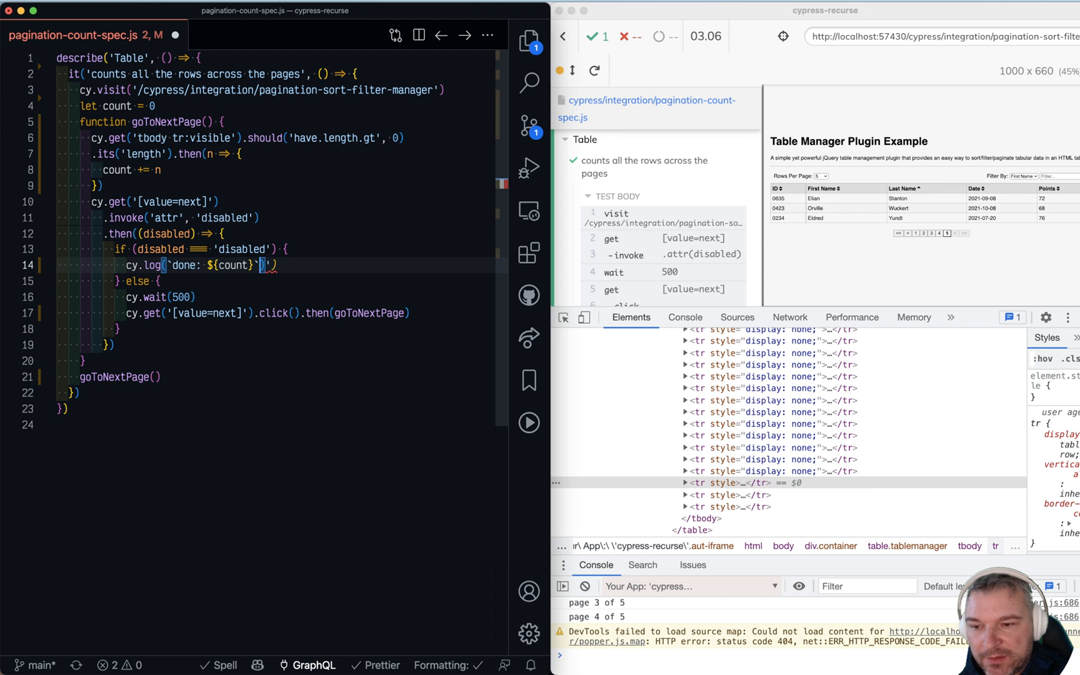
pyautogui.write('rows')
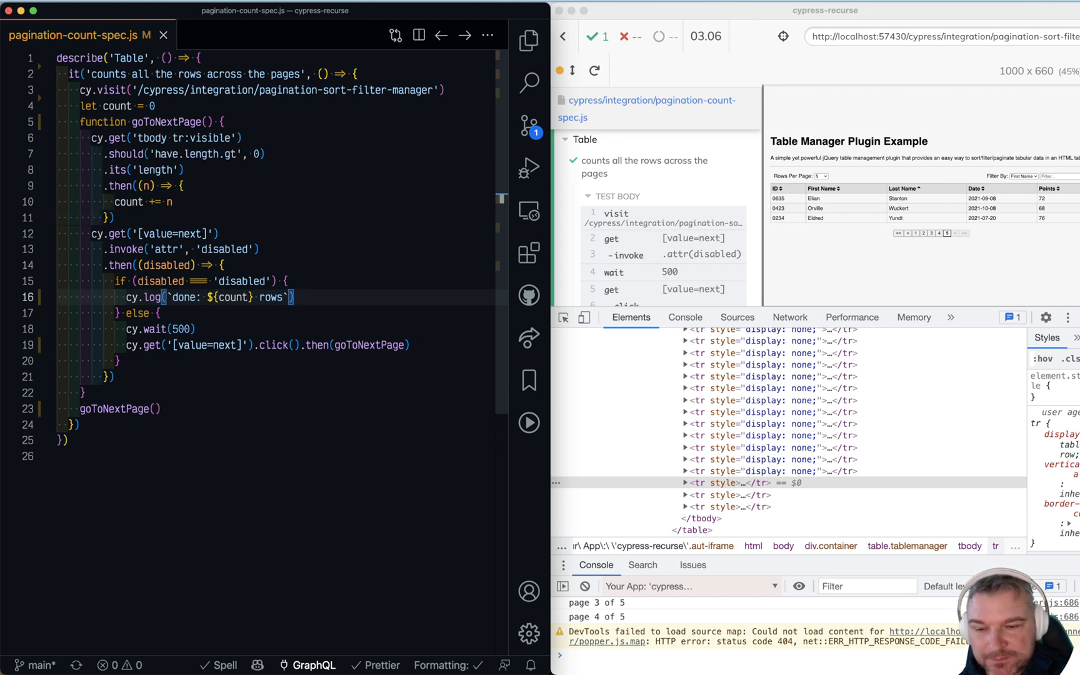
# Step: Start a cy.wrap(count) line after the initial goToNextPage() call
pyautogui.click(594, 70)
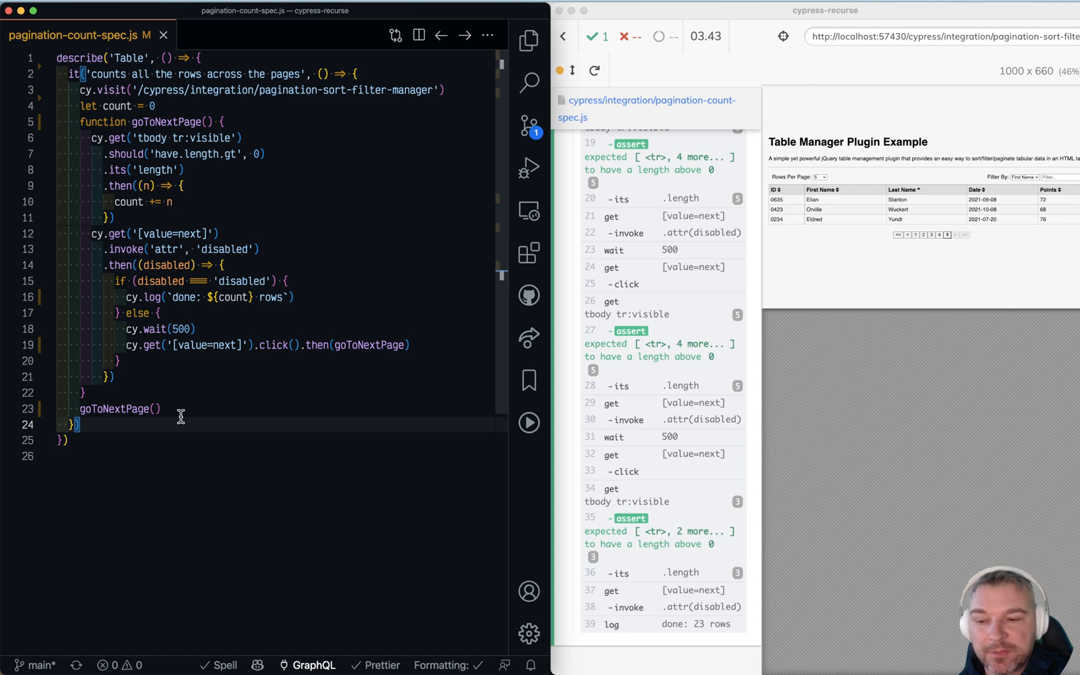
pyautogui.write('cy.wrap(count')
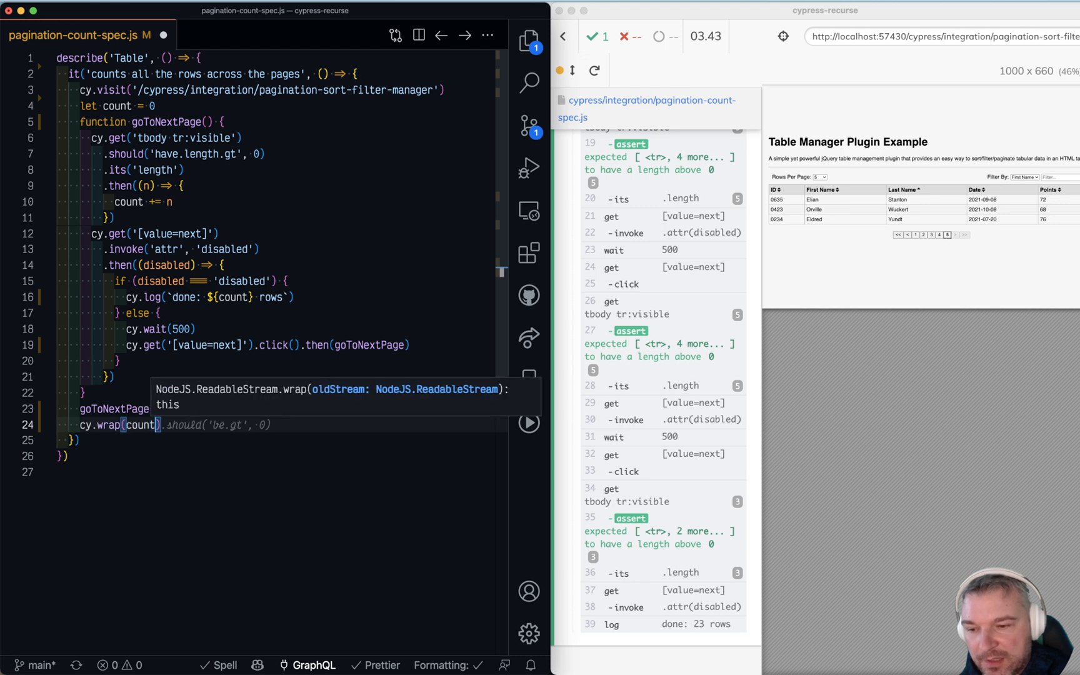
# Step: Try cy.wrap(count).should('equal', 23), see 'expected 0 to equal 23', and remove it
pyautogui.write("'equal', 0")
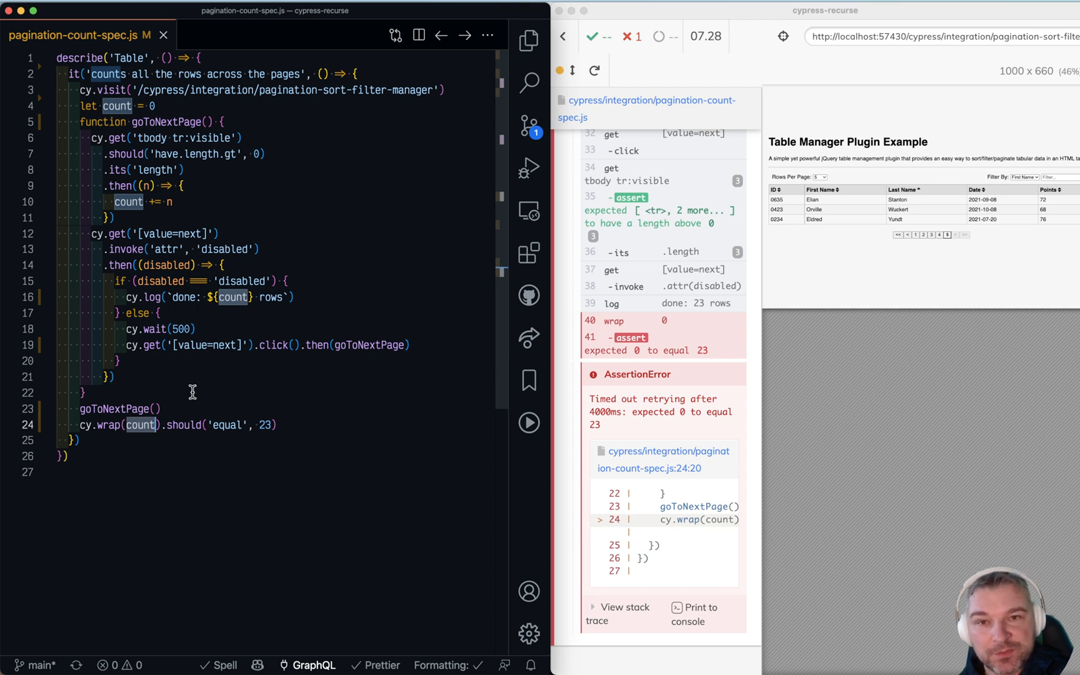
pyautogui.moveTo(150, 411)
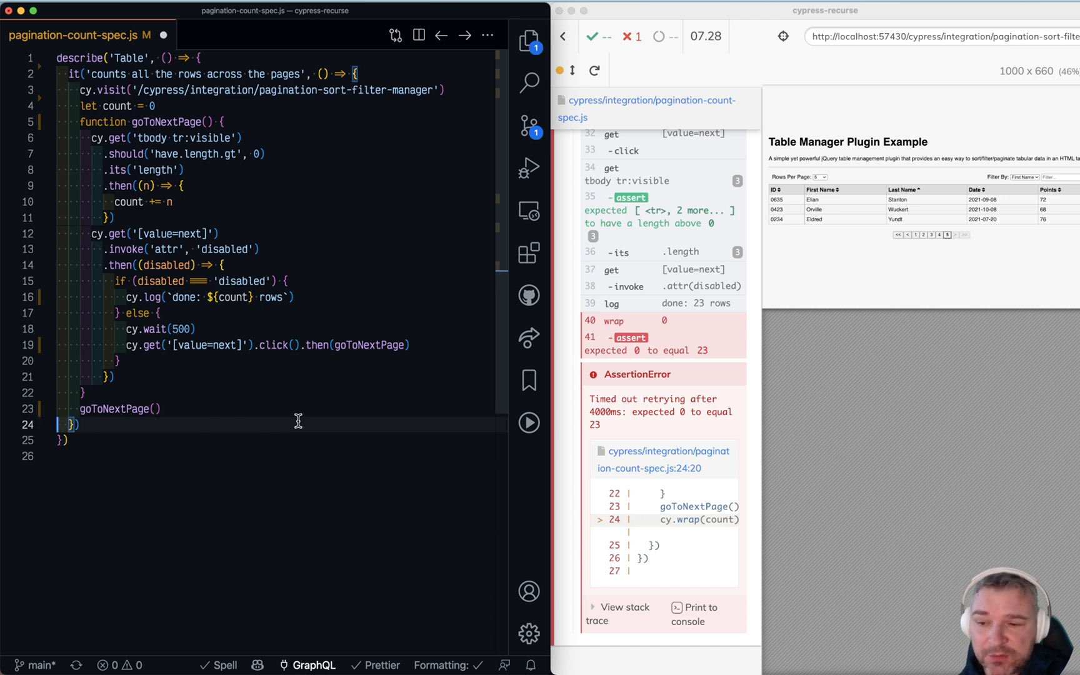
pyautogui.click(292, 297)
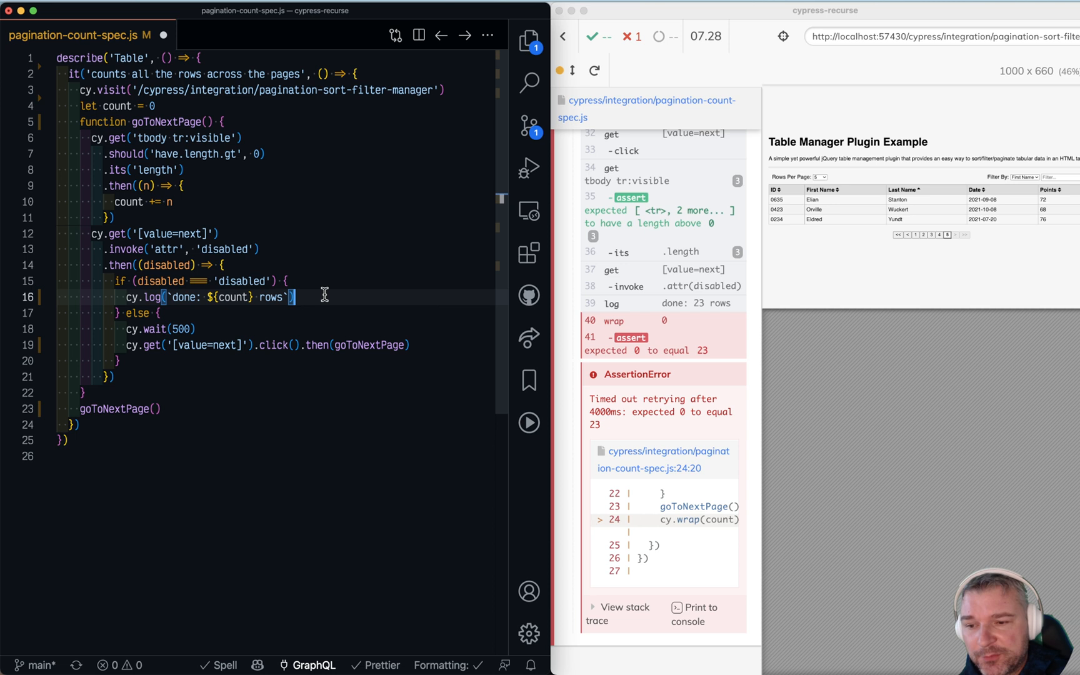
pyautogui.write("cy.wrap(count).should('eq', 10)")
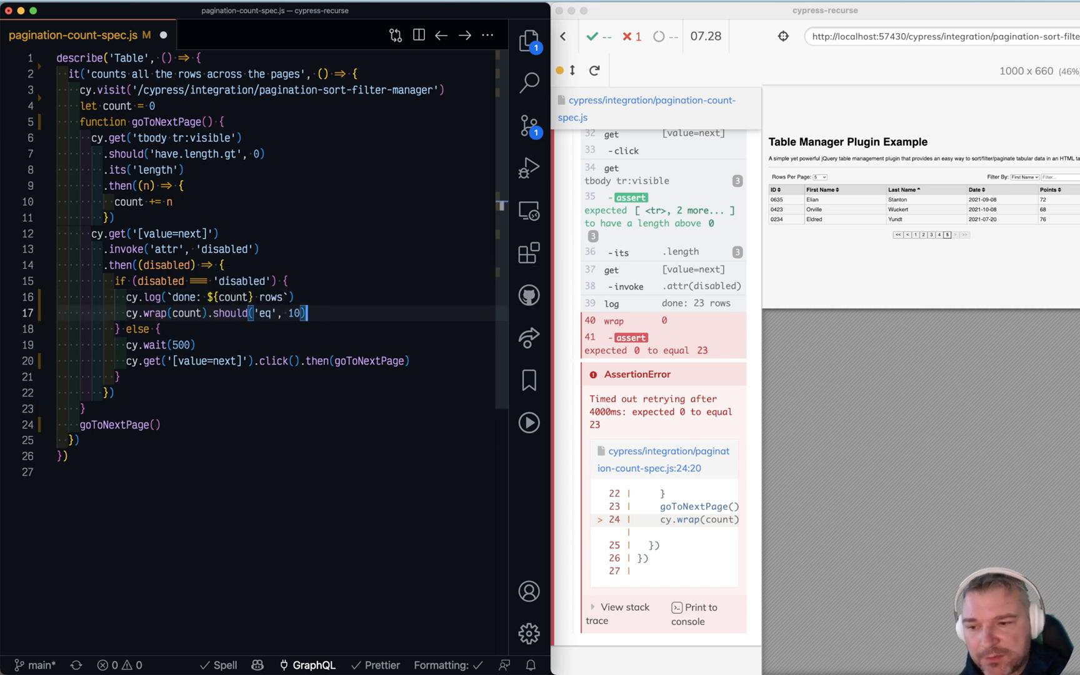
pyautogui.write(".as('count")
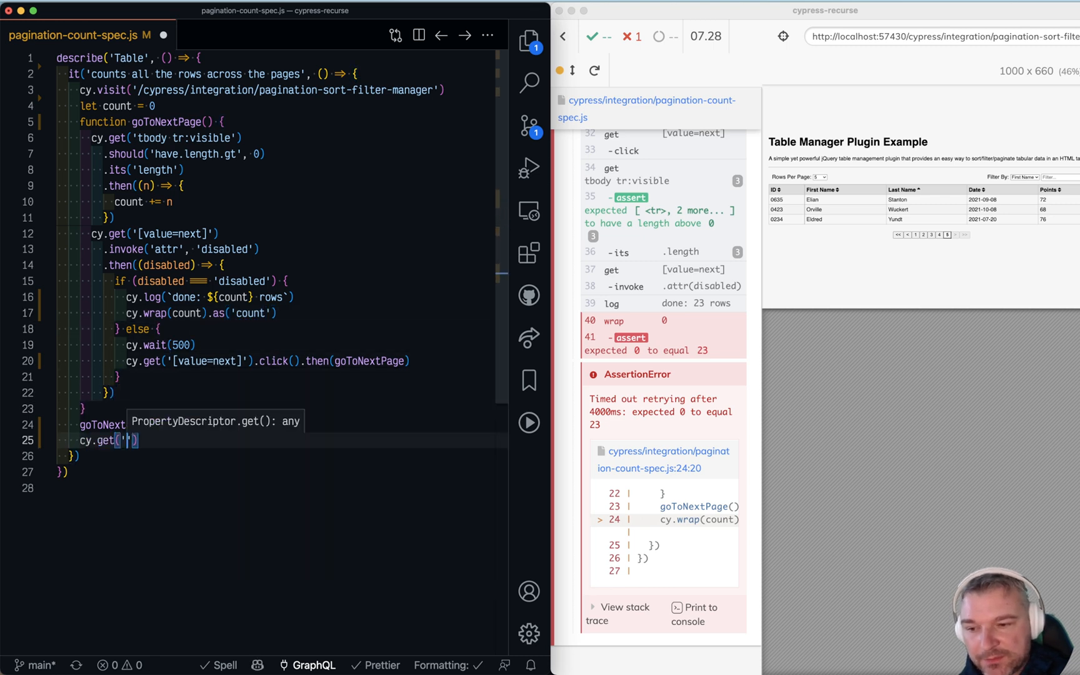
pyautogui.write("@count').should('equal', 23)")
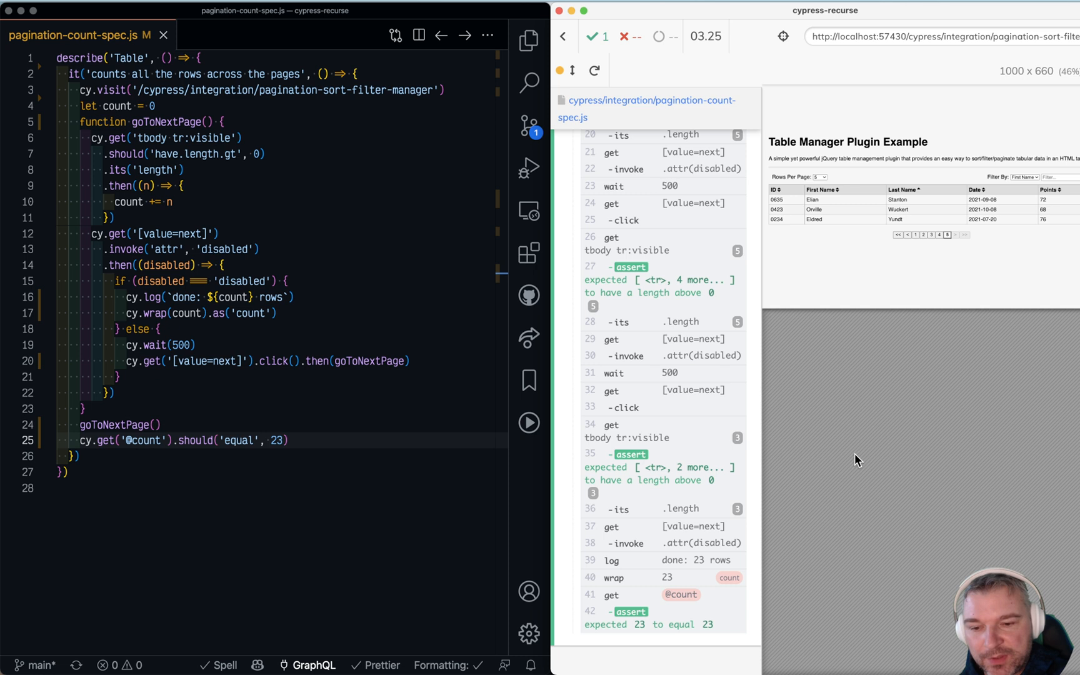
pyautogui.moveTo(641, 567)
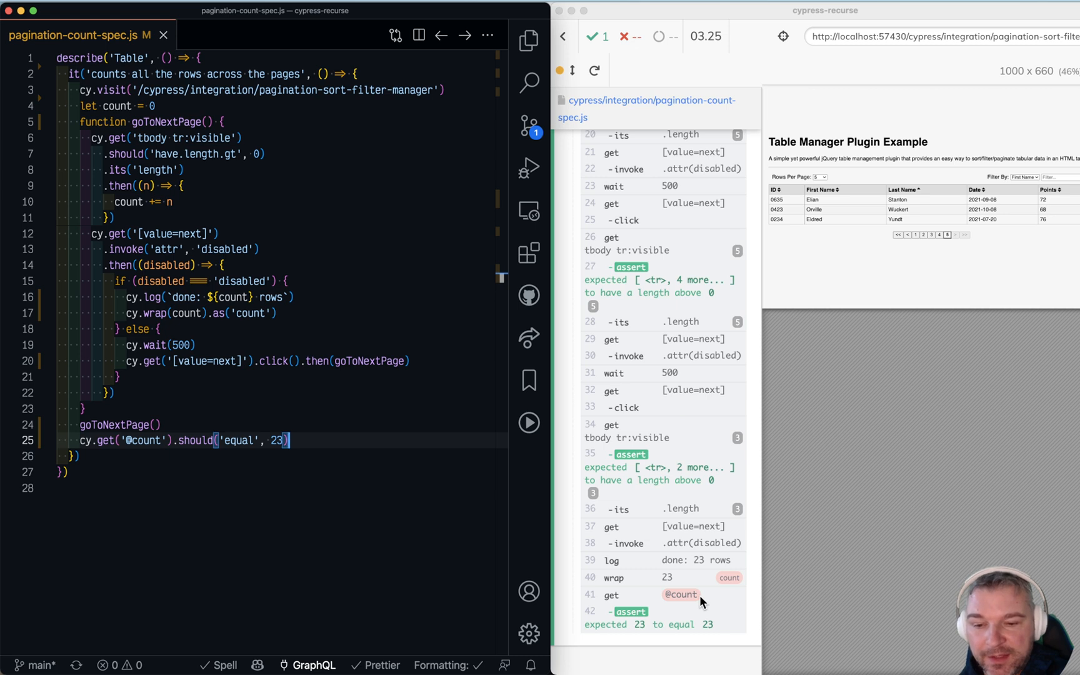
pyautogui.moveTo(764, 403)
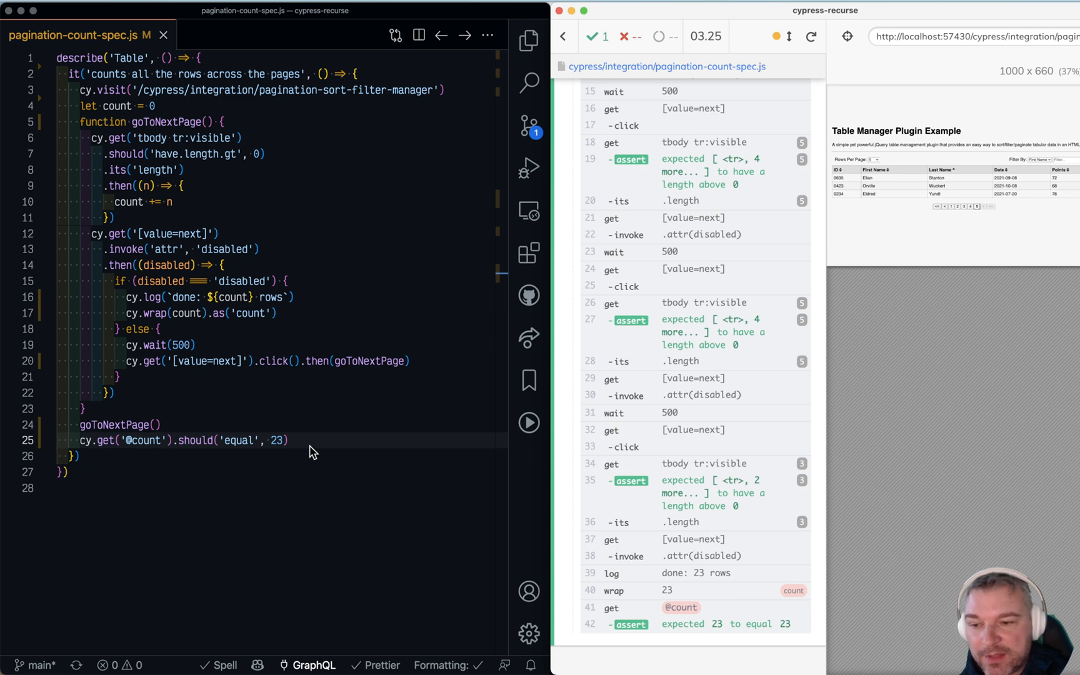
pyautogui.moveTo(321, 414)
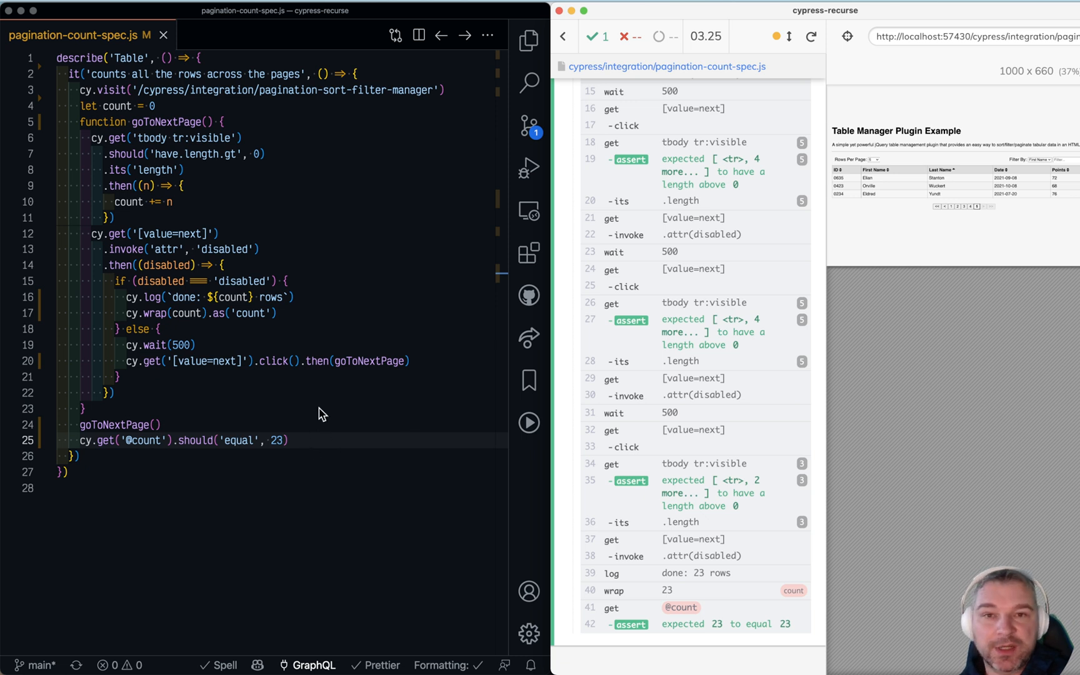